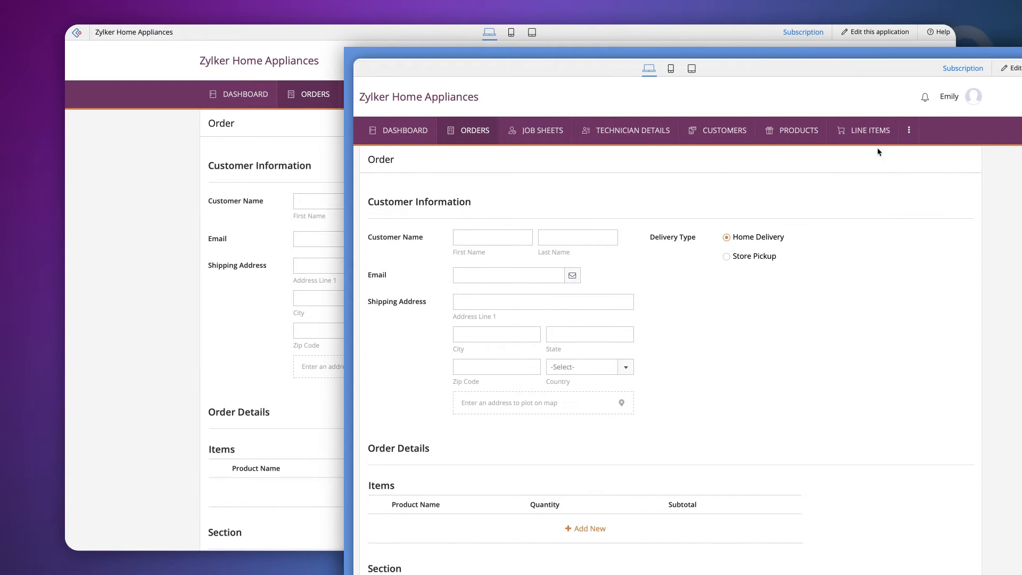
Step: Fill the Order form's Items rows with products such as Refrigerator and quantity 1
{"action": "left_click", "coordinate": [871, 130]}
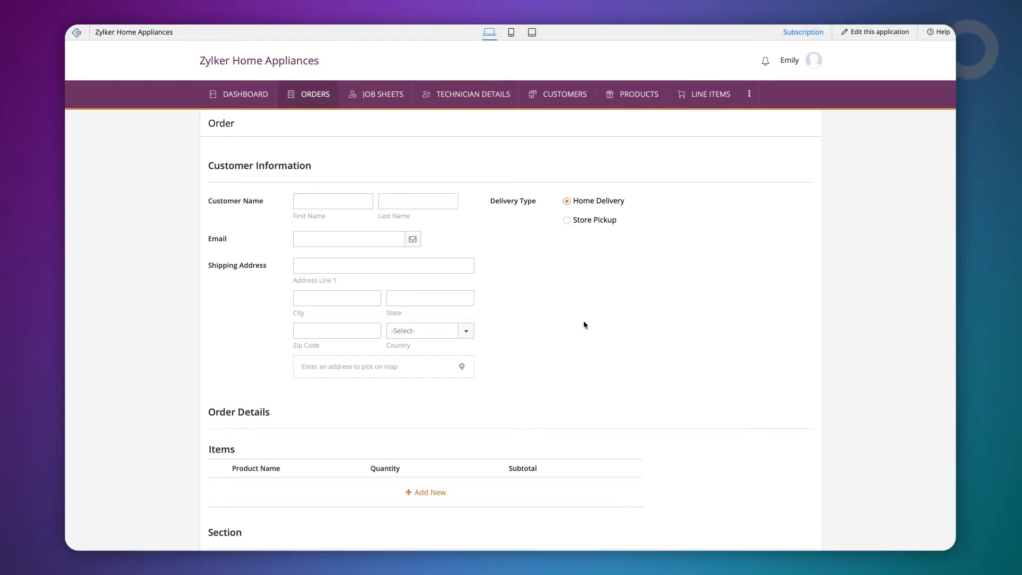
{"action": "scroll", "scroll_direction": "down", "scroll_amount": 3}
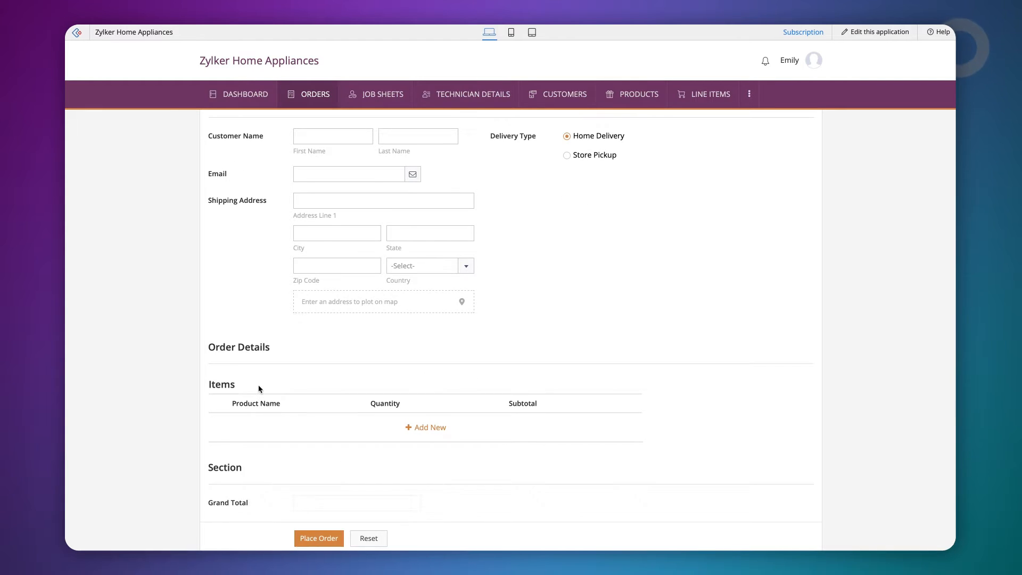
{"action": "type", "text": "1"}
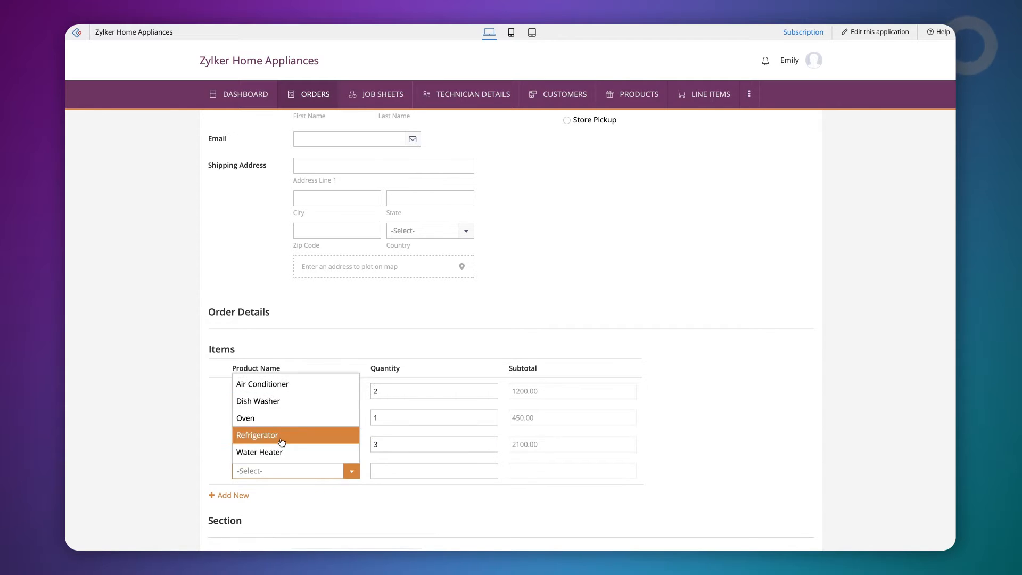
{"action": "left_click", "coordinate": [275, 435]}
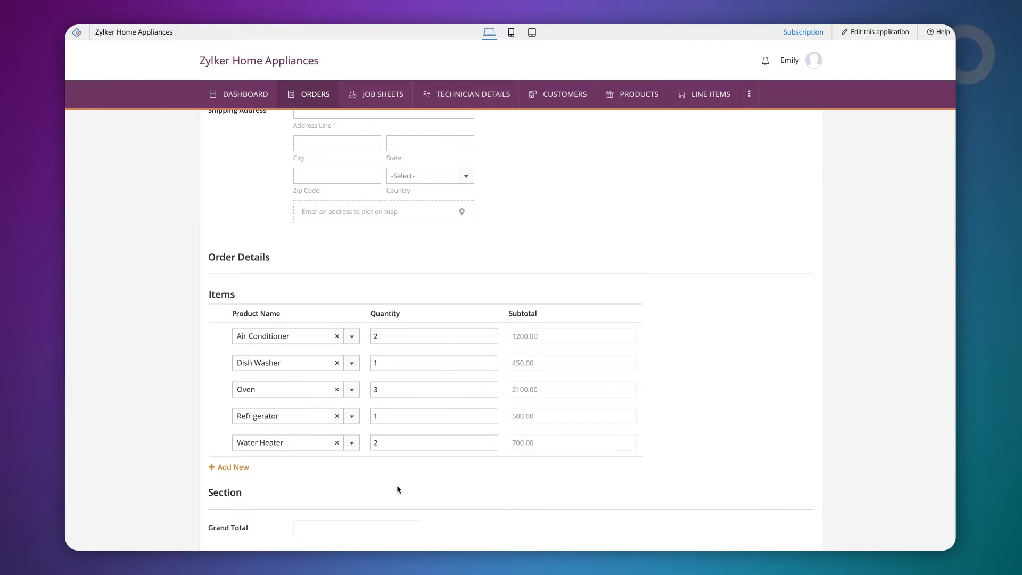
Step: Add an S No number field to the Line Items form and view it live
{"action": "left_click", "coordinate": [712, 94]}
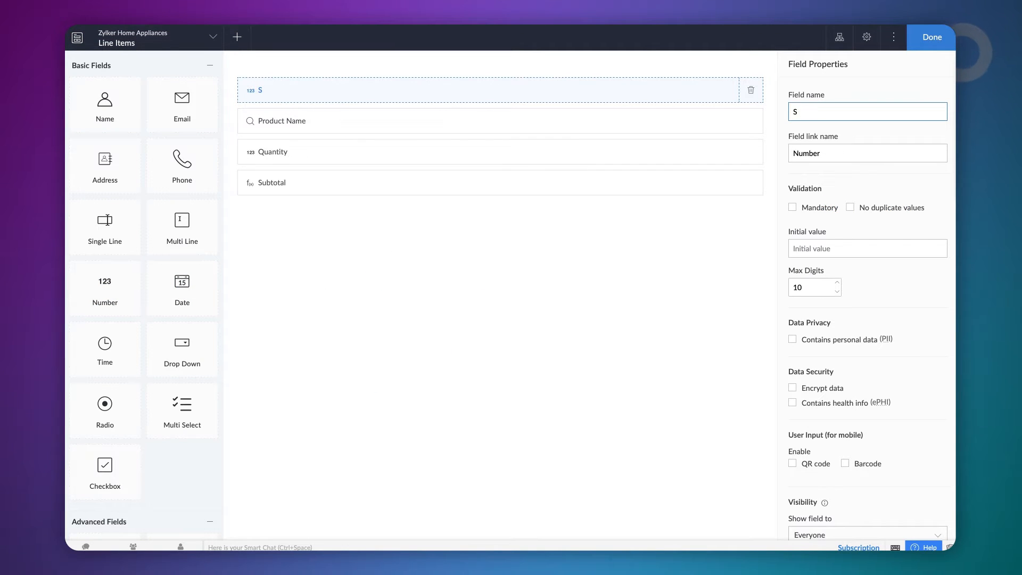
{"action": "left_click", "coordinate": [930, 38]}
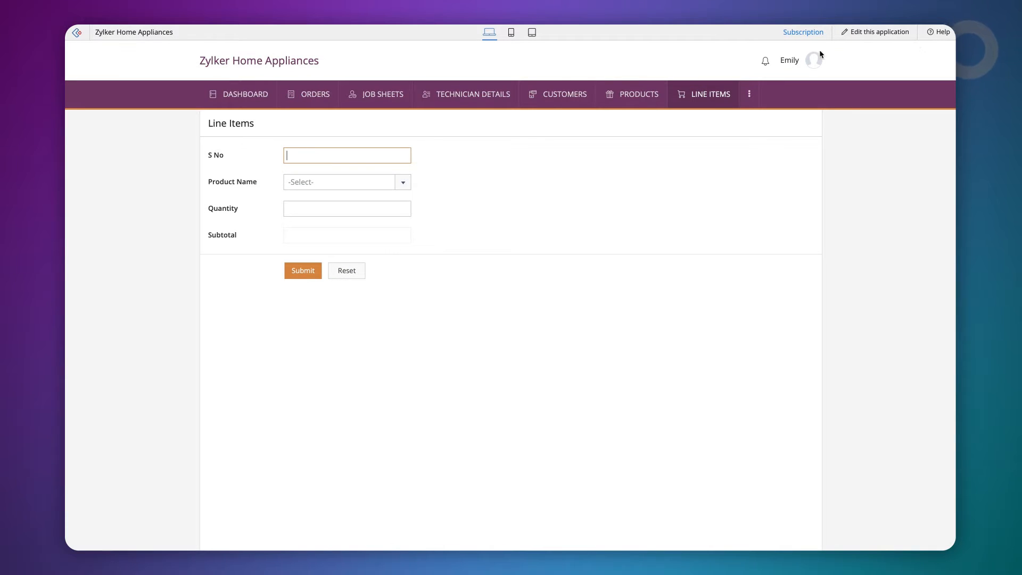
{"action": "left_click", "coordinate": [315, 94]}
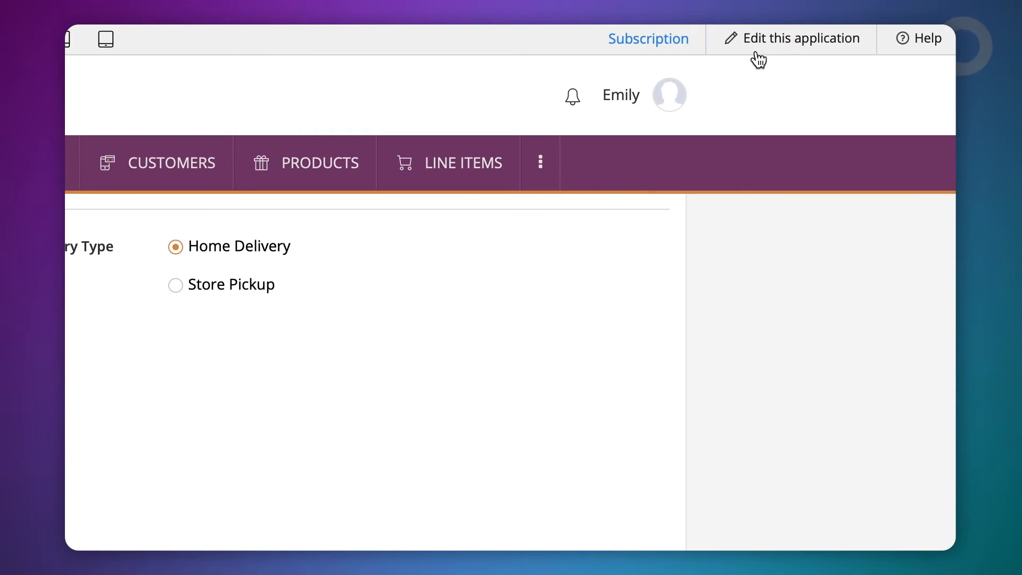
Step: Start a new workflow on the Order form for created or edited records
{"action": "left_click", "coordinate": [792, 39]}
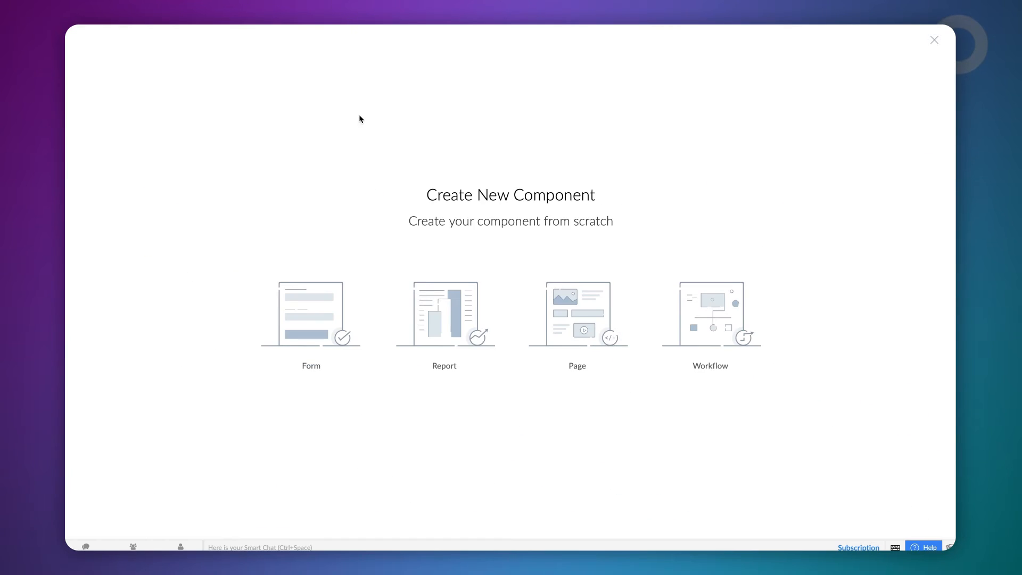
{"action": "left_click", "coordinate": [710, 315]}
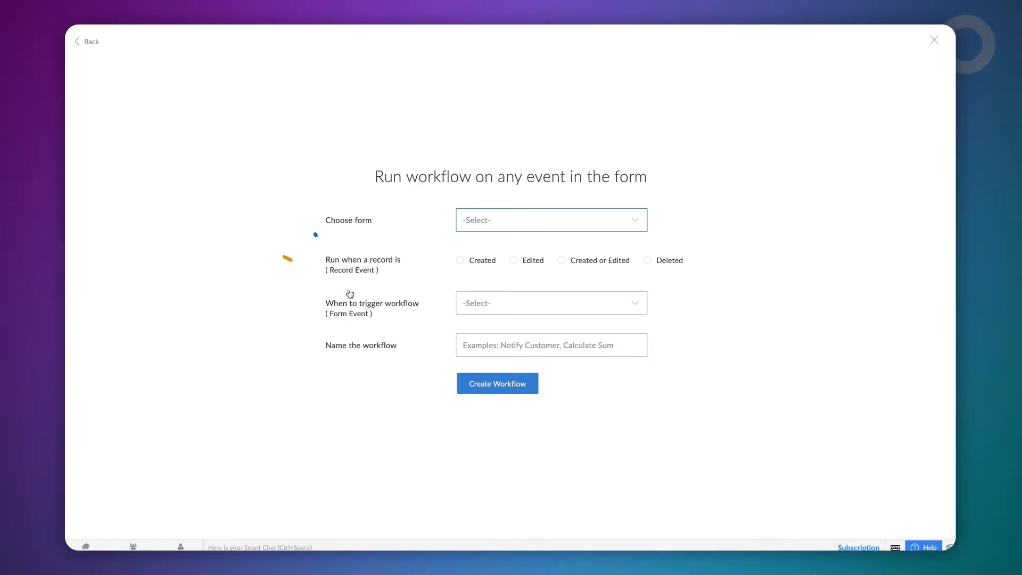
{"action": "left_click", "coordinate": [551, 220]}
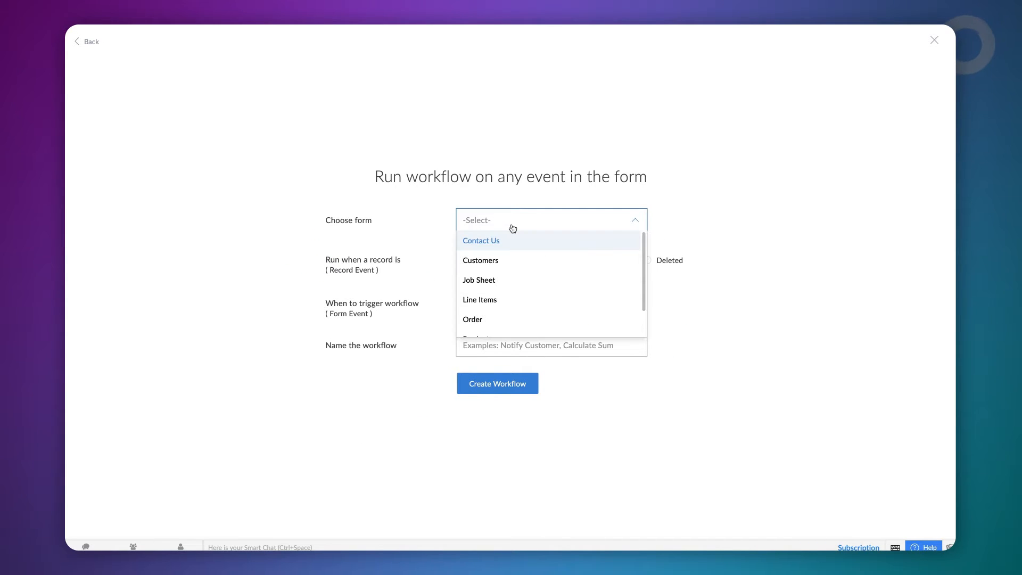
{"action": "left_click", "coordinate": [473, 319]}
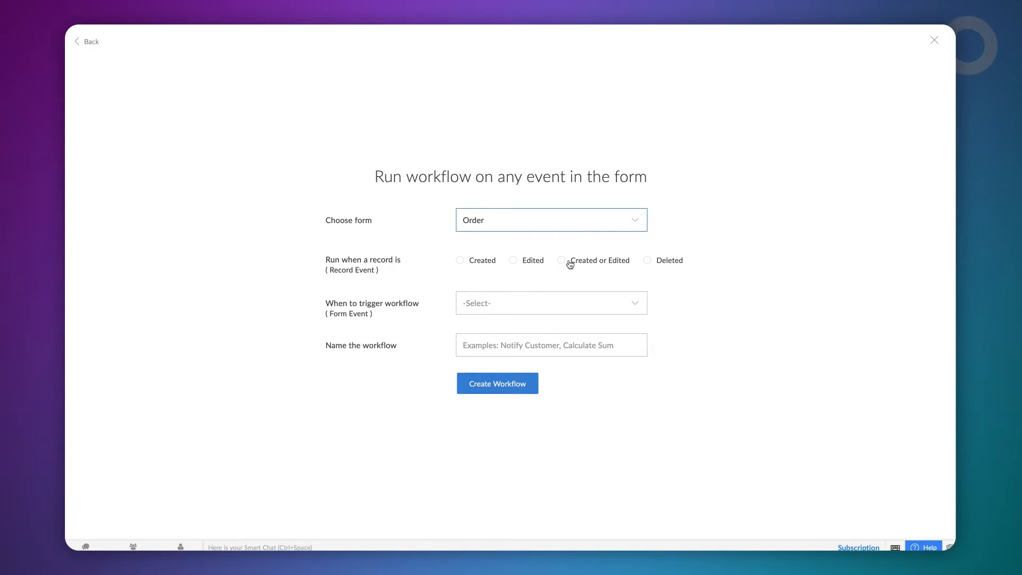
{"action": "left_click", "coordinate": [561, 260]}
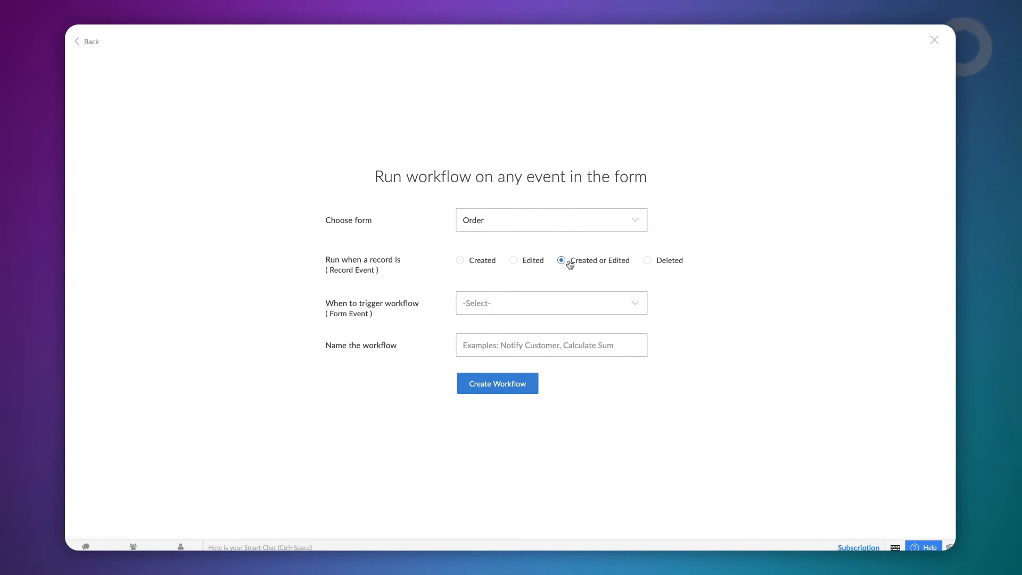
{"action": "mouse_move", "coordinate": [562, 291]}
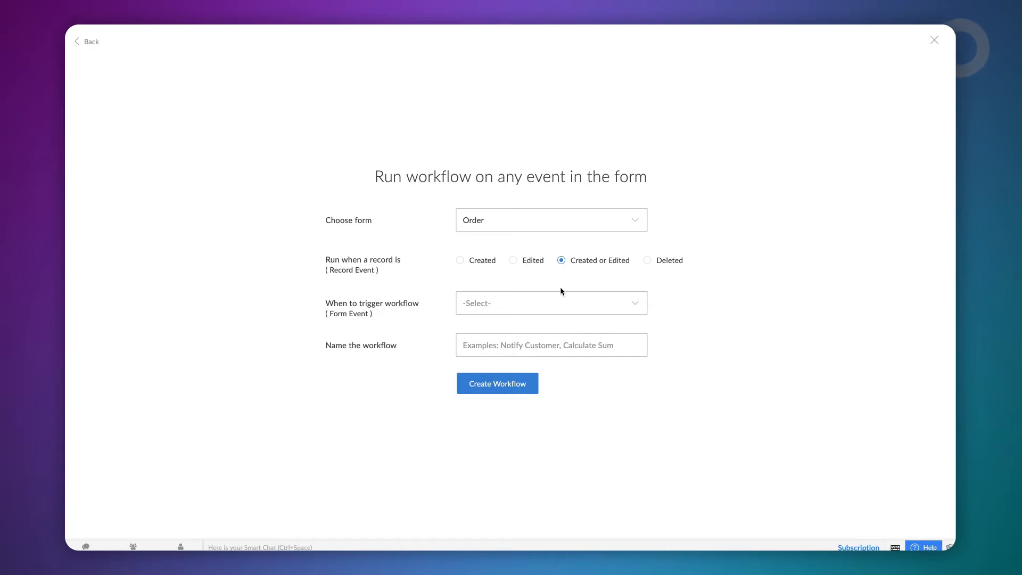
Step: Trigger it on addition of an Items row and create it as 'Addition of a row'
{"action": "left_click", "coordinate": [552, 302]}
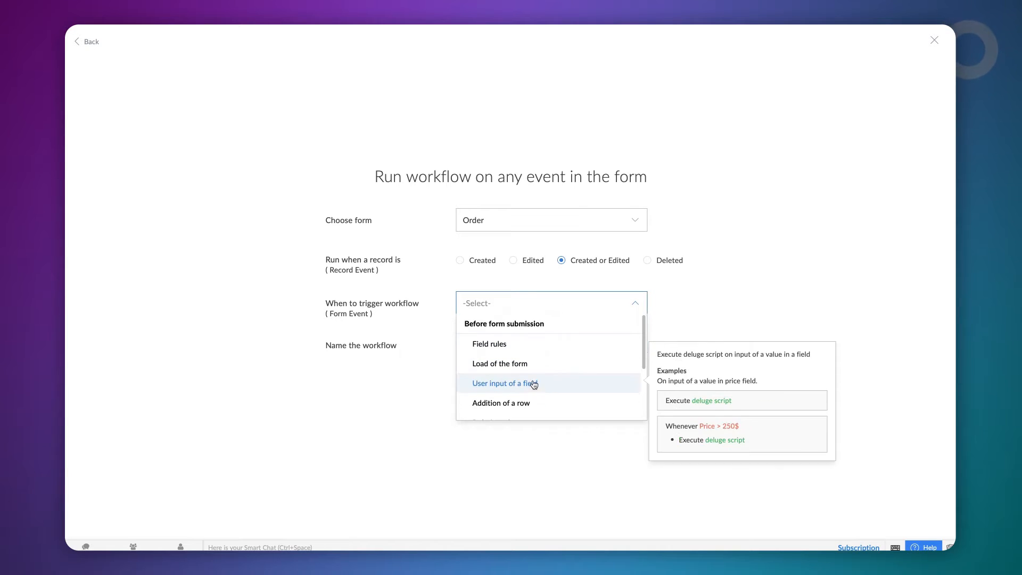
{"action": "left_click", "coordinate": [500, 403]}
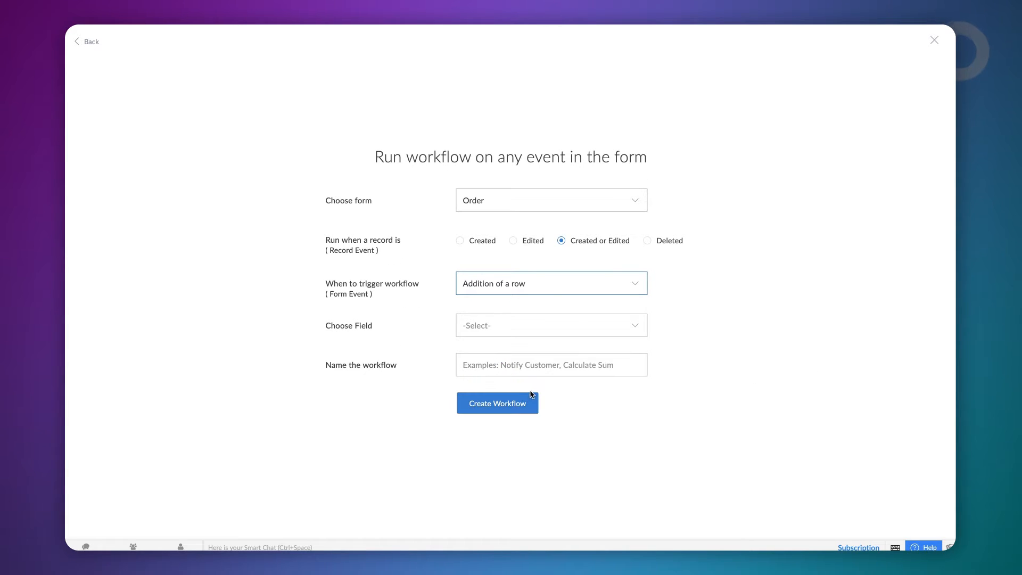
{"action": "left_click", "coordinate": [551, 325]}
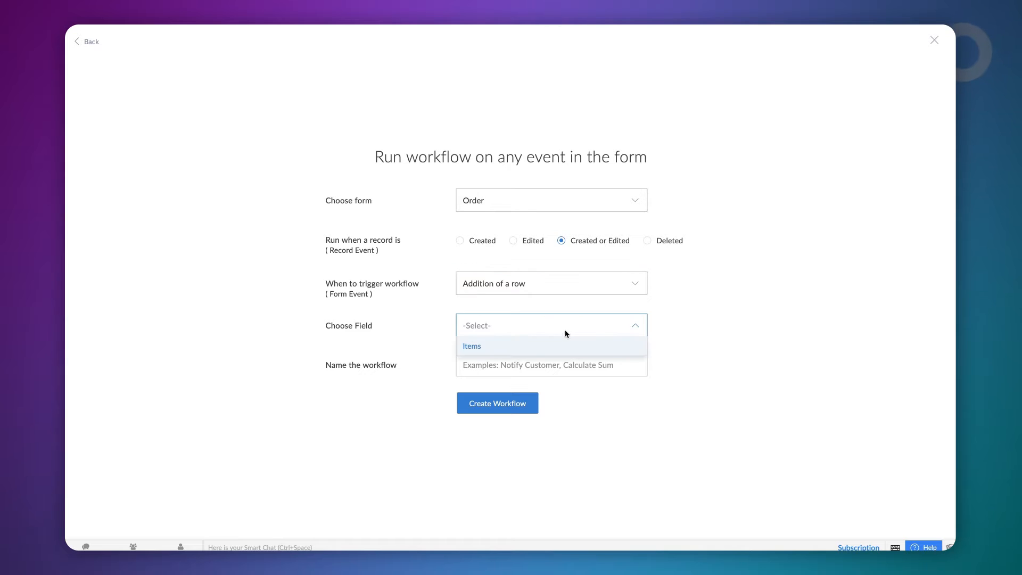
{"action": "left_click", "coordinate": [472, 346]}
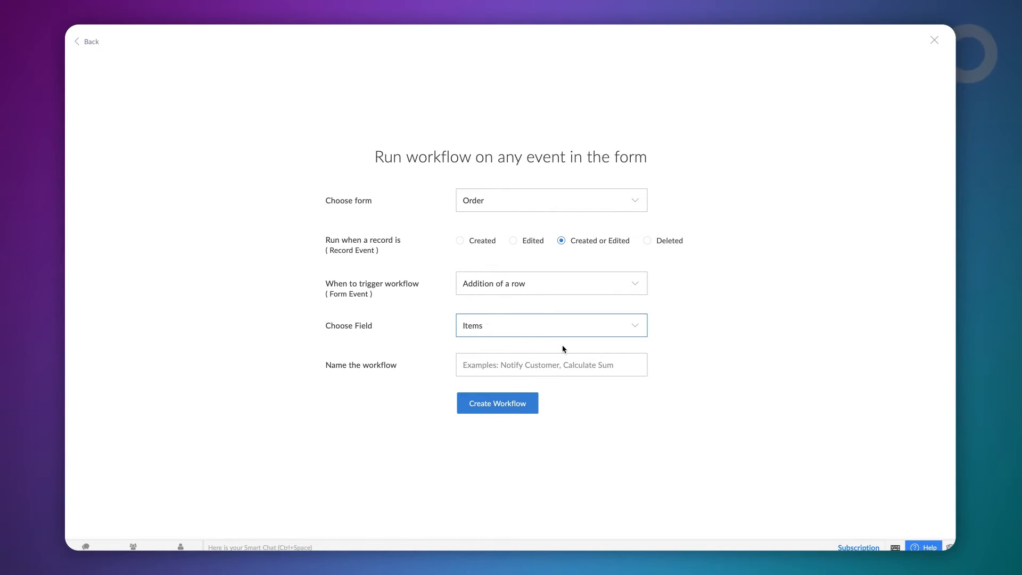
{"action": "type", "text": "Addition of a"}
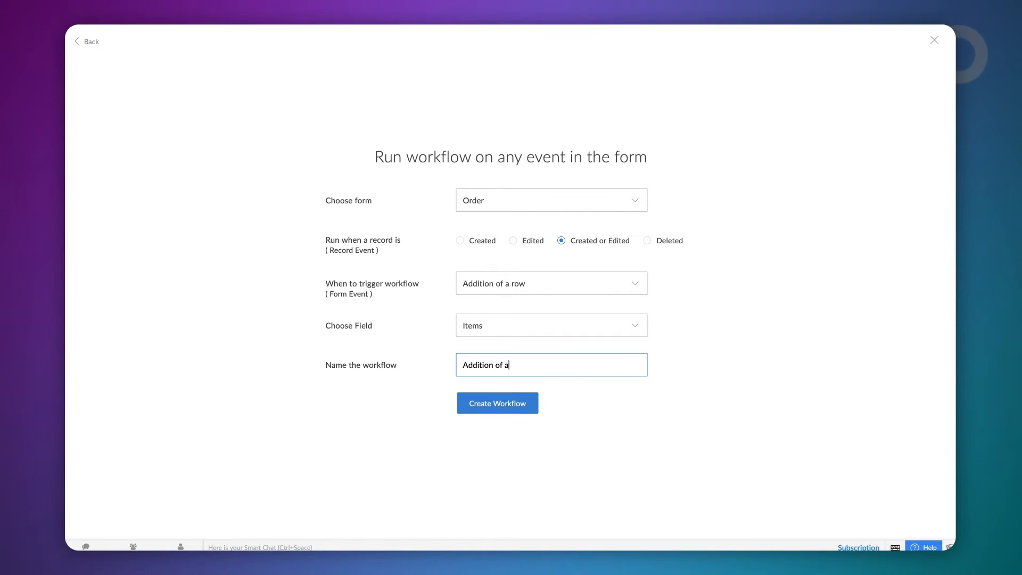
{"action": "left_click", "coordinate": [498, 403]}
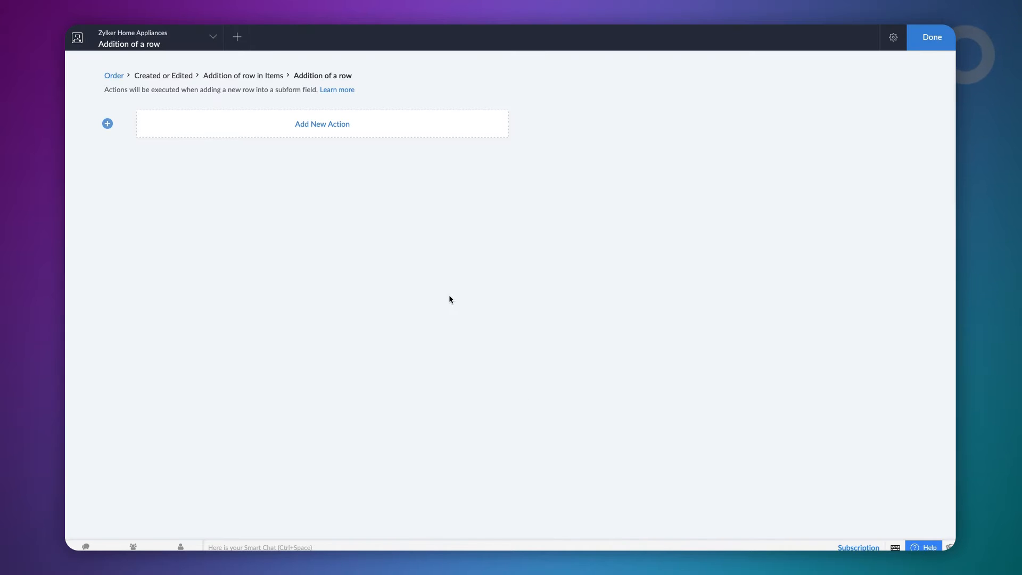
Step: Add a Deluge script with i = 0 and a for-each loop over Items
{"action": "left_click", "coordinate": [322, 124]}
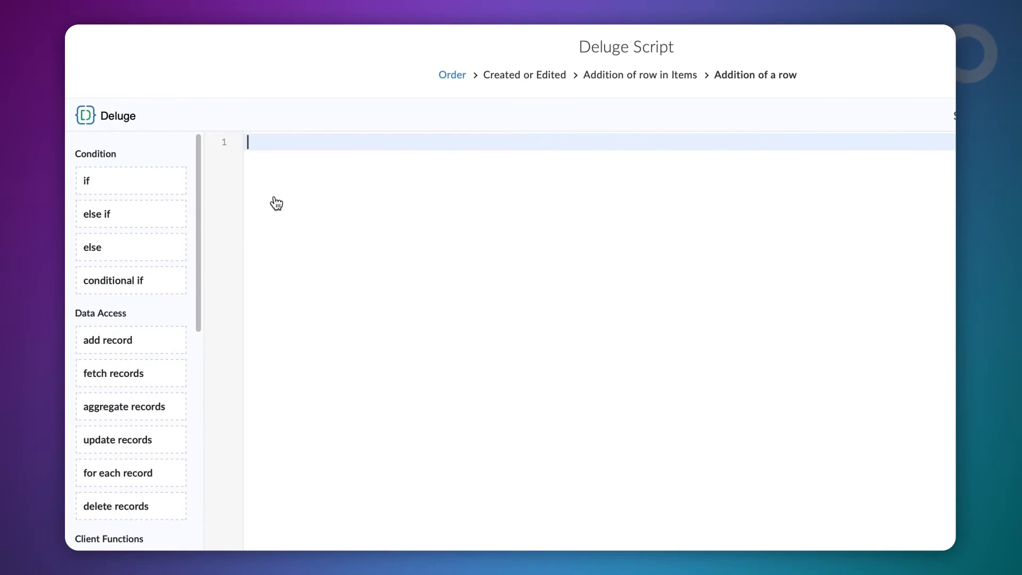
{"action": "type", "text": "i ="}
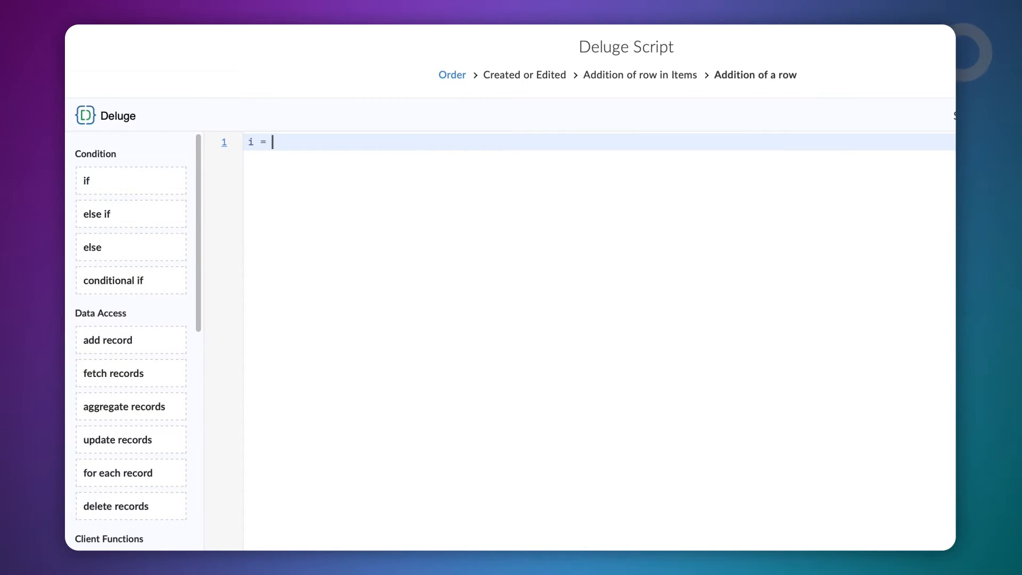
{"action": "type", "text": "0;"}
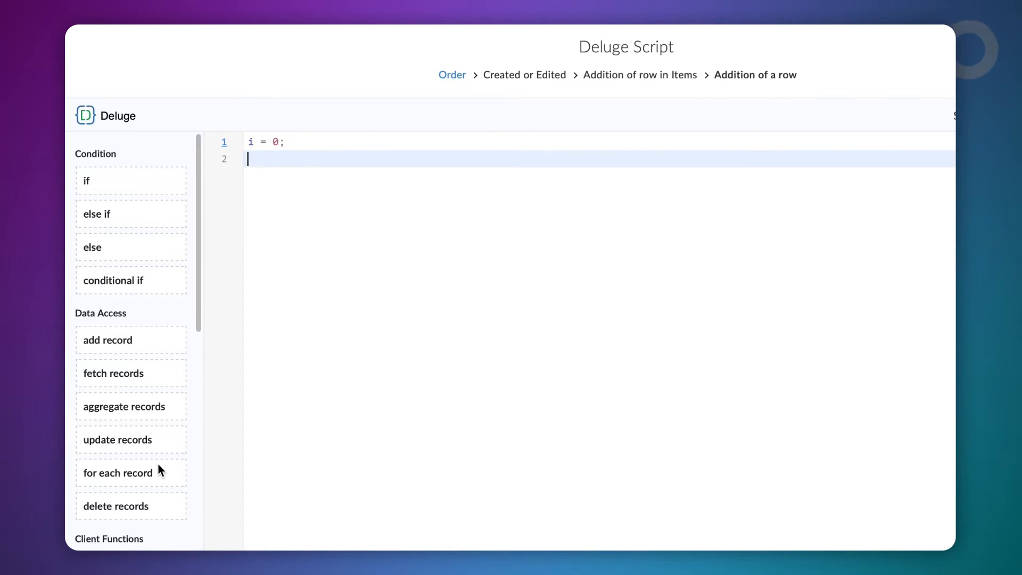
{"action": "mouse_move", "coordinate": [118, 473]}
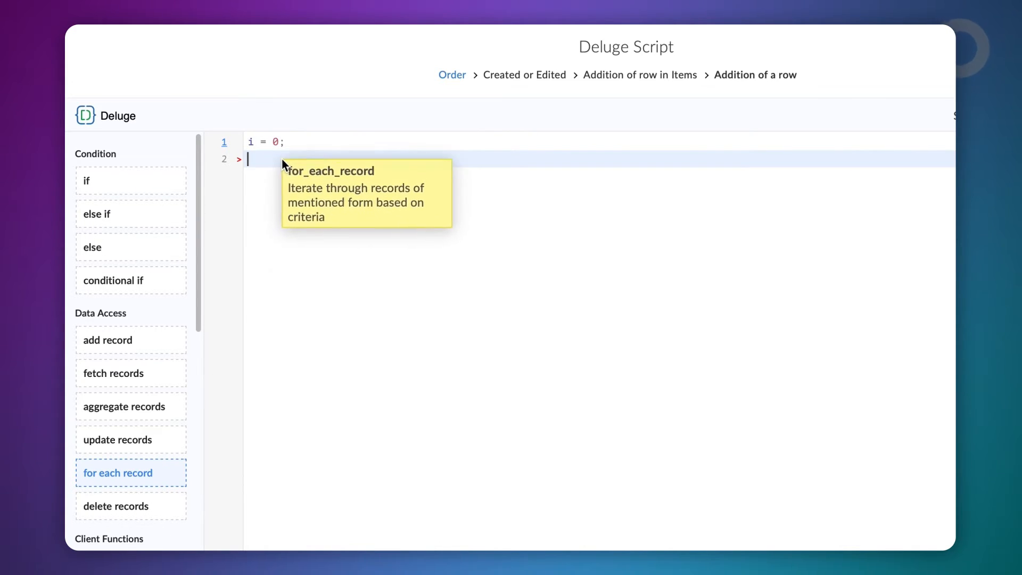
{"action": "left_click", "coordinate": [117, 473]}
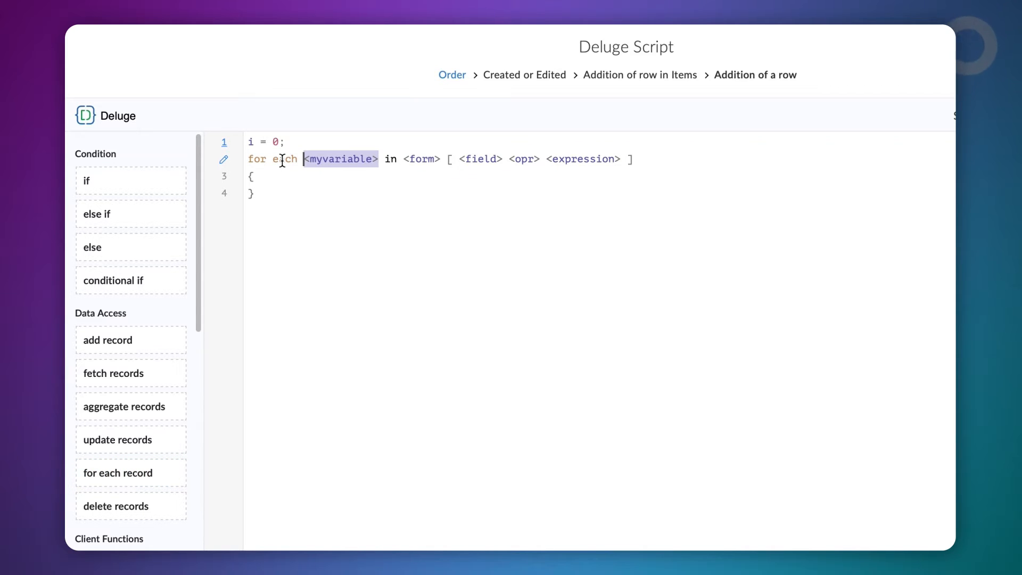
{"action": "type", "text": "serialnumber"}
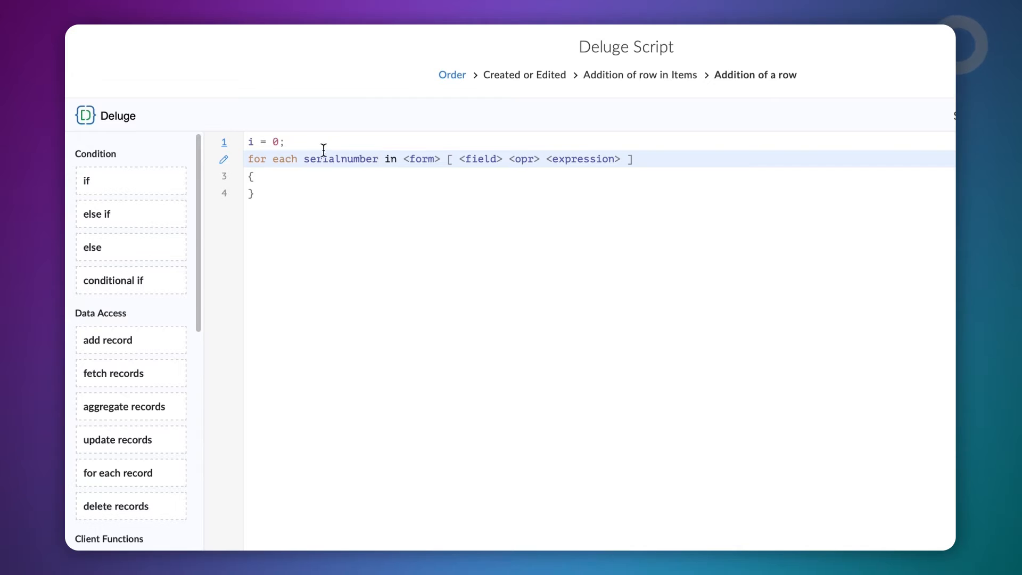
{"action": "type", "text": "Items"}
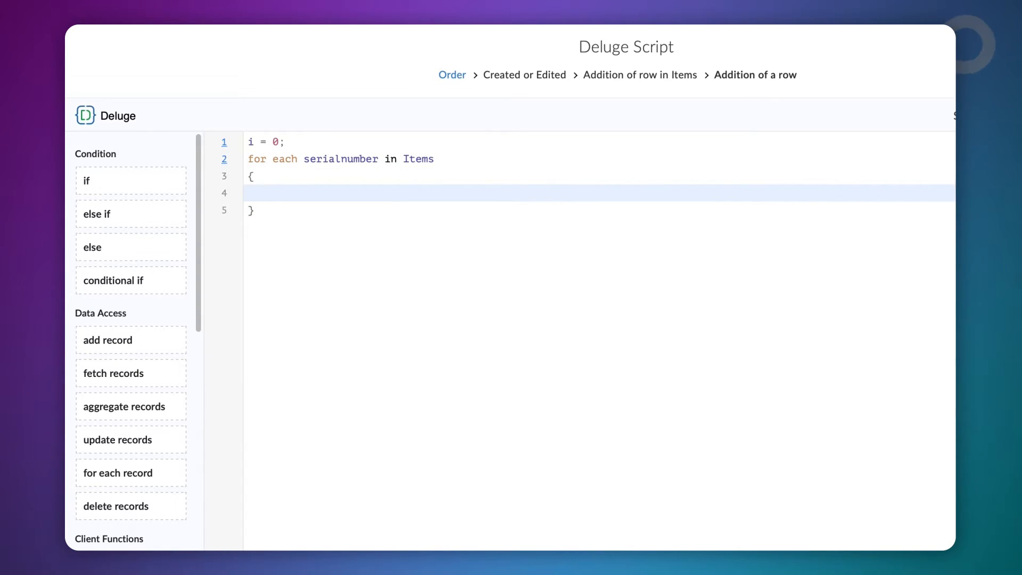
Step: Inside the loop set i = i + 1 and row.S_No = i, then save and update the script
{"action": "left_click", "coordinate": [273, 193]}
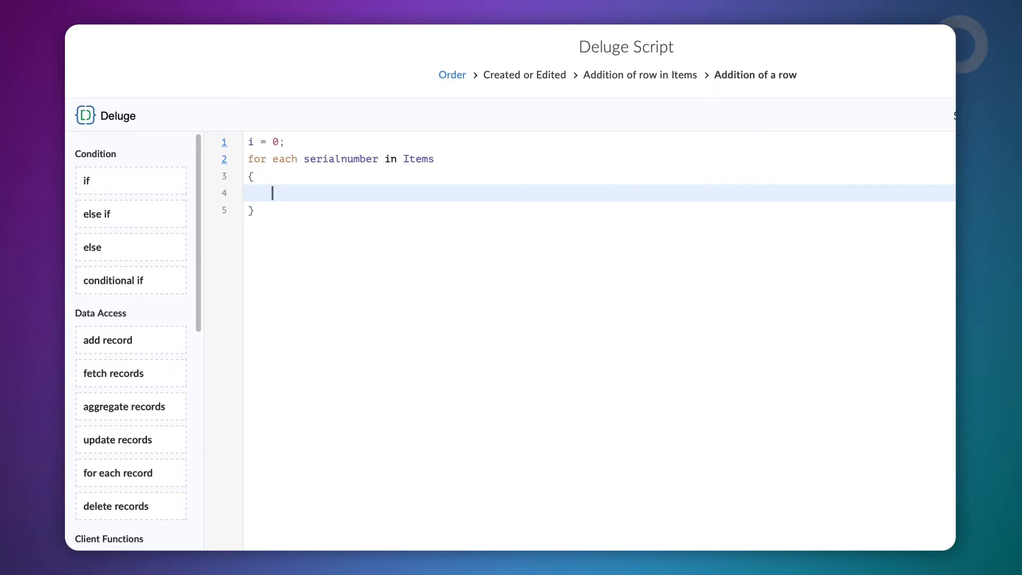
{"action": "type", "text": "i ="}
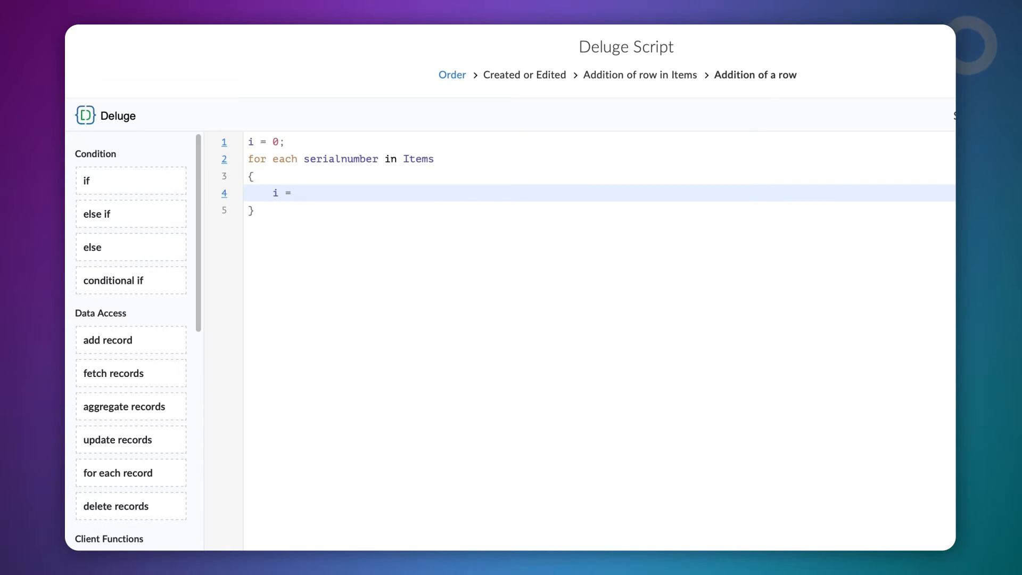
{"action": "type", "text": "i + 1;"}
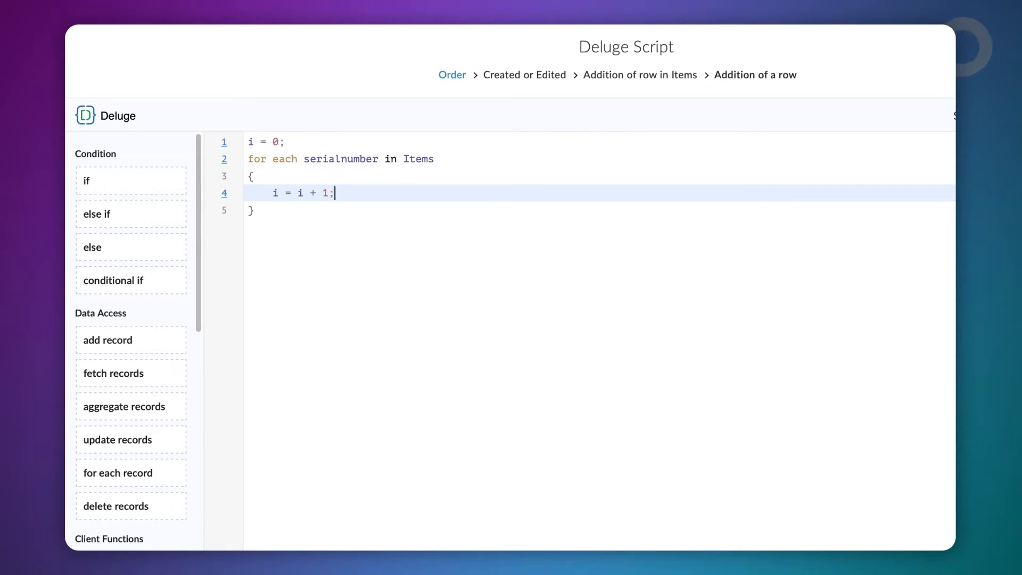
{"action": "type", "text": "row."}
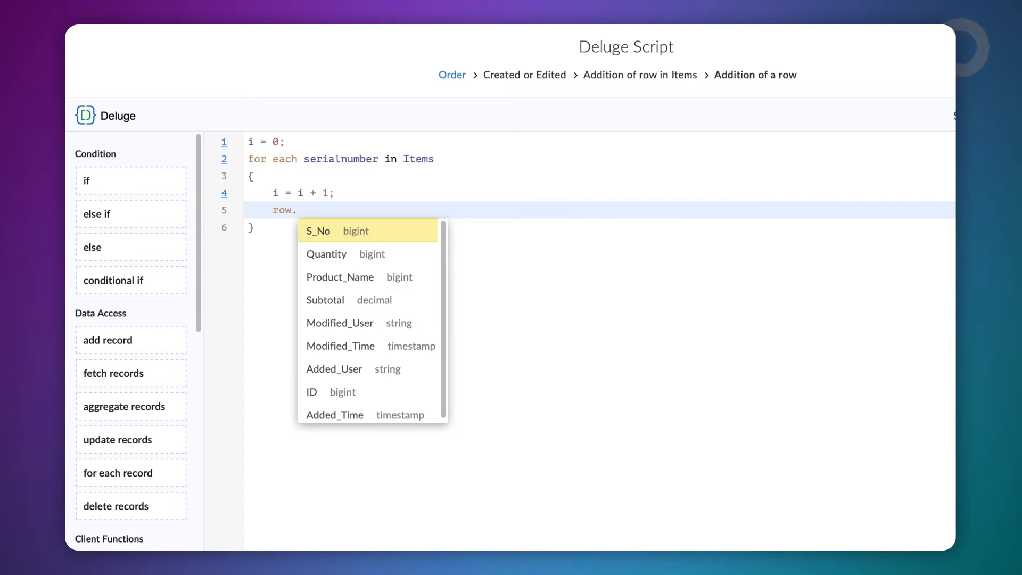
{"action": "left_click", "coordinate": [318, 231]}
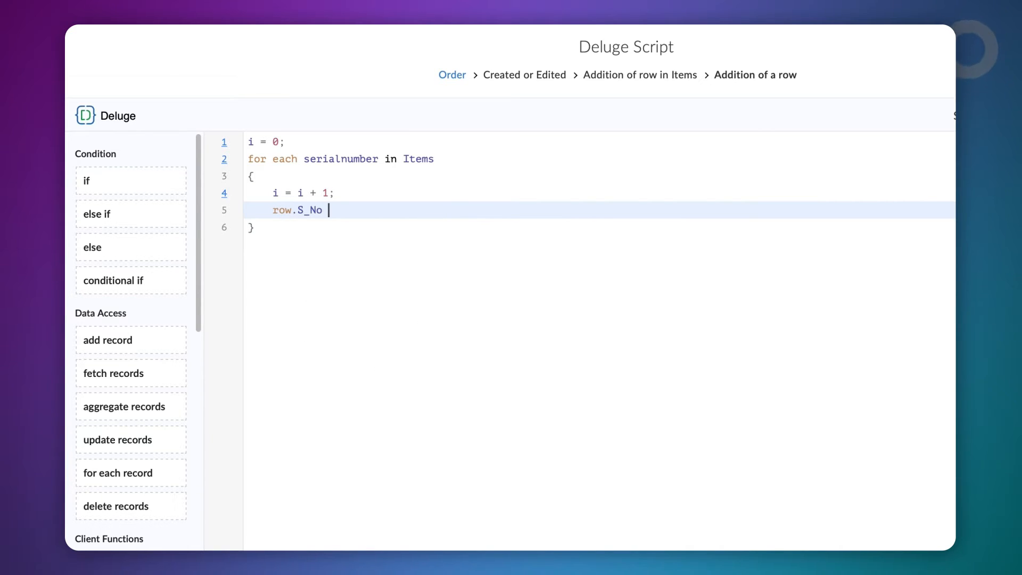
{"action": "type", "text": "= i"}
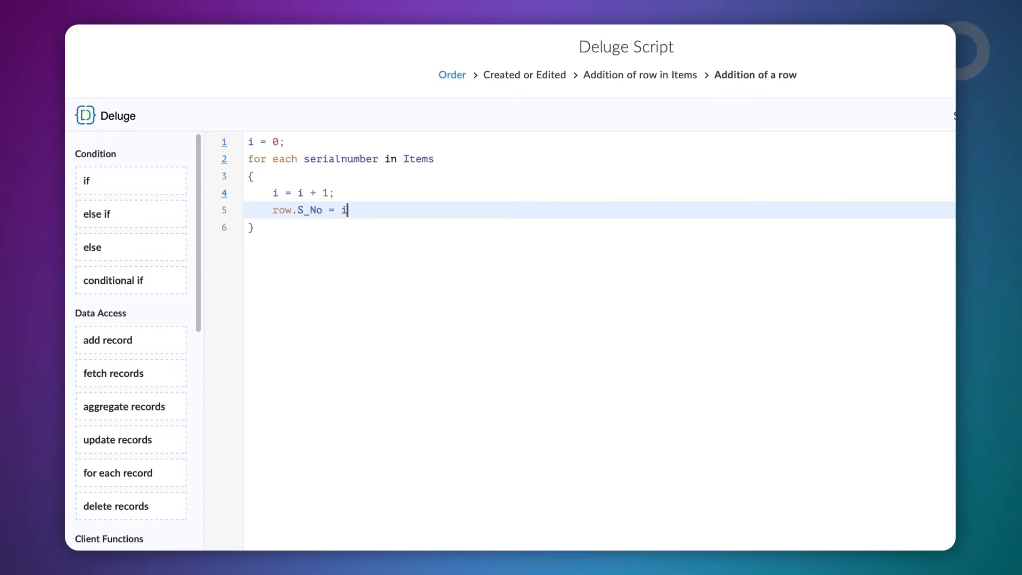
{"action": "type", "text": ";"}
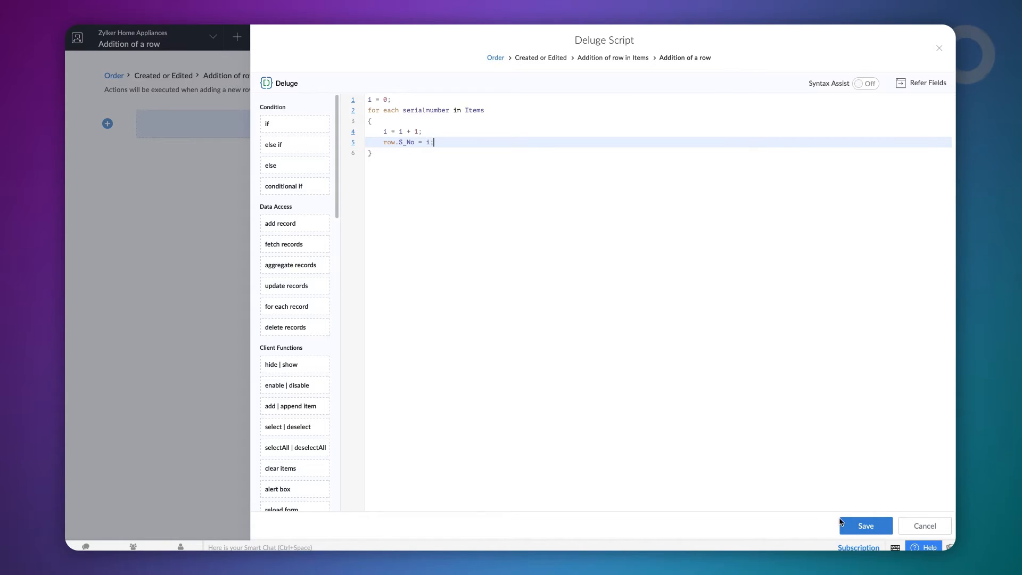
{"action": "left_click", "coordinate": [866, 526]}
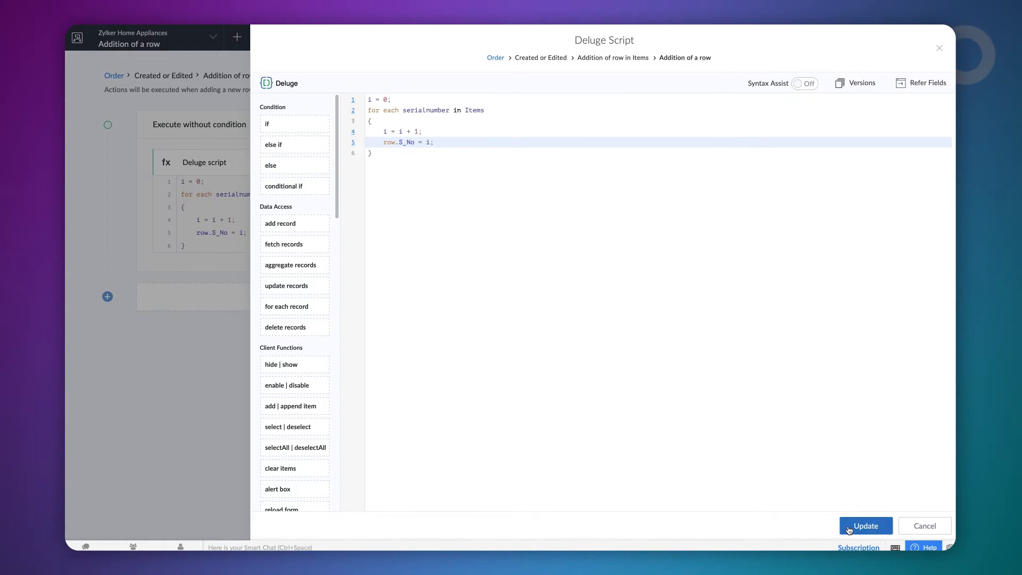
{"action": "left_click", "coordinate": [865, 526]}
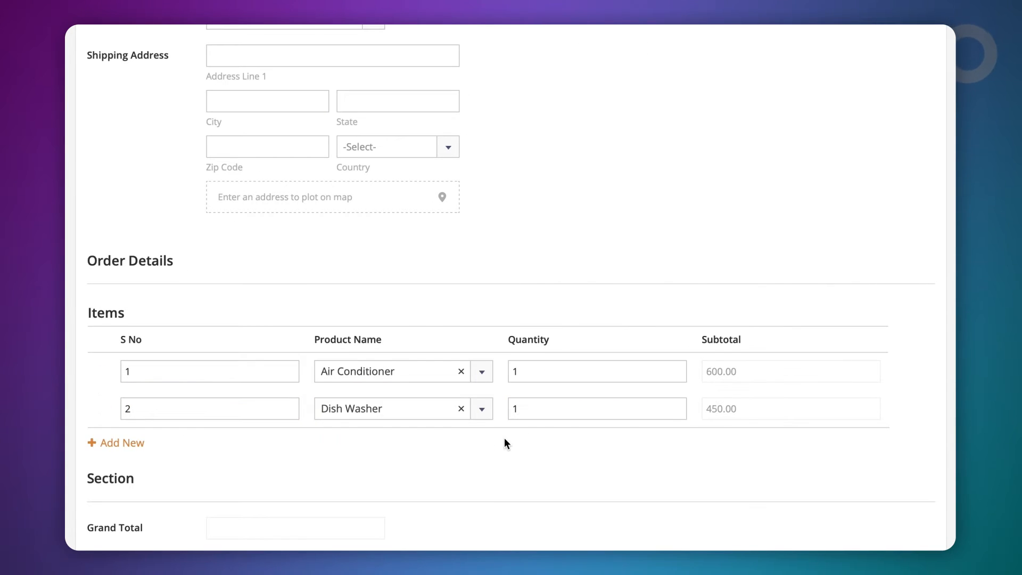
Step: Add a Water Heater row to Items and confirm it is auto-numbered 3
{"action": "left_click", "coordinate": [115, 443]}
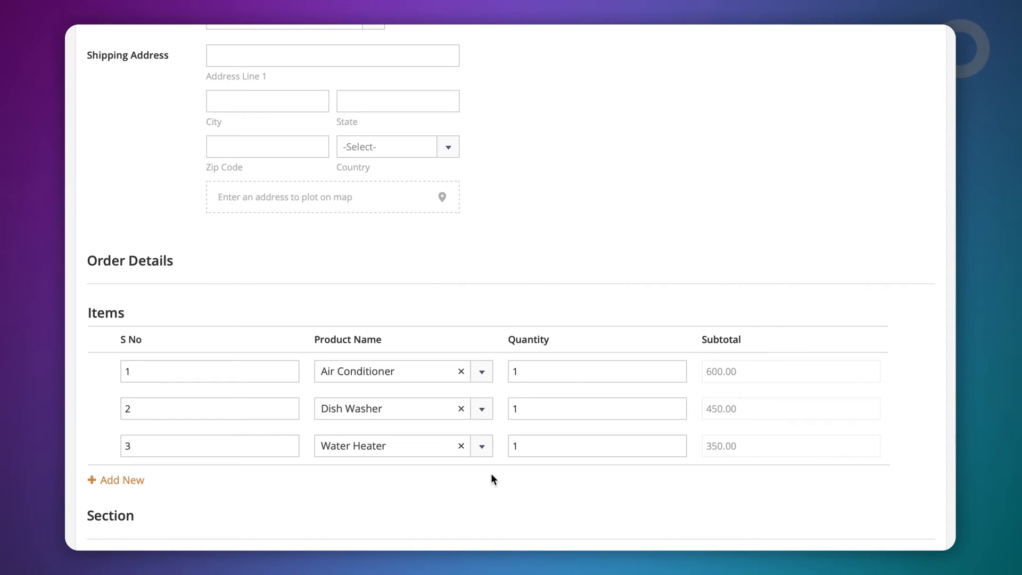
{"action": "left_click", "coordinate": [100, 411]}
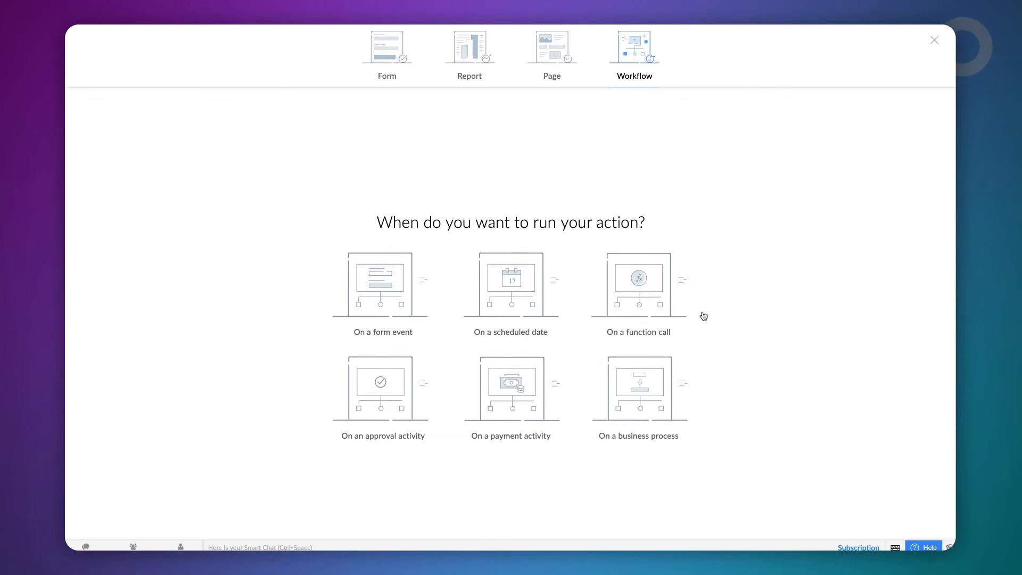
Step: Start a form-event workflow on Order triggered by deletion of a row
{"action": "left_click", "coordinate": [382, 283]}
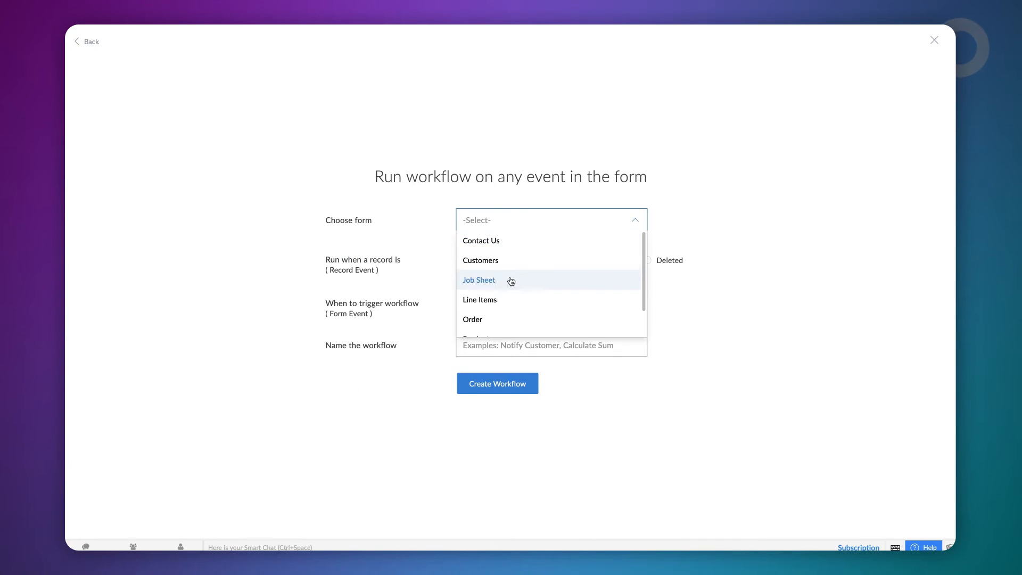
{"action": "left_click", "coordinate": [472, 320]}
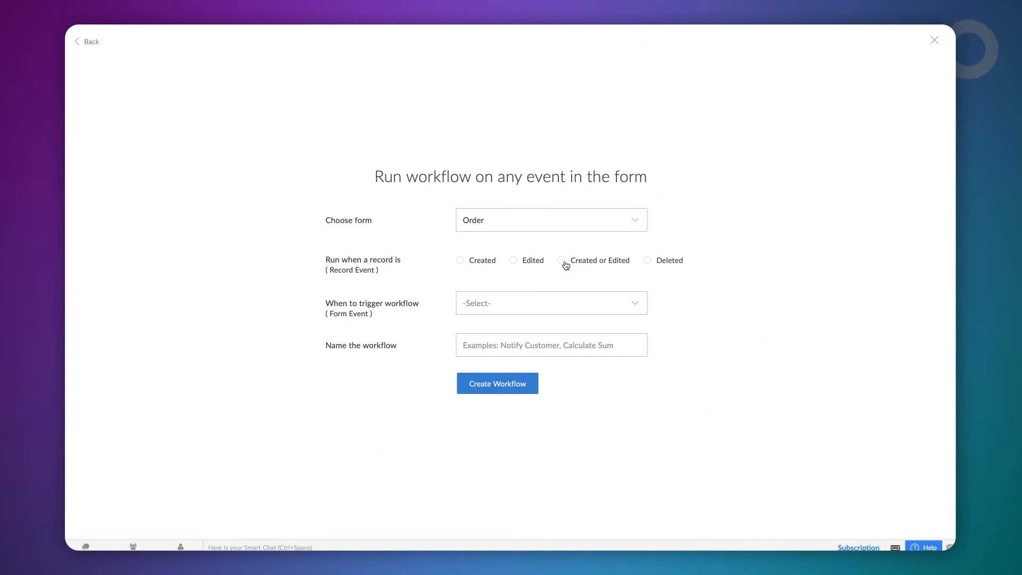
{"action": "left_click", "coordinate": [562, 259]}
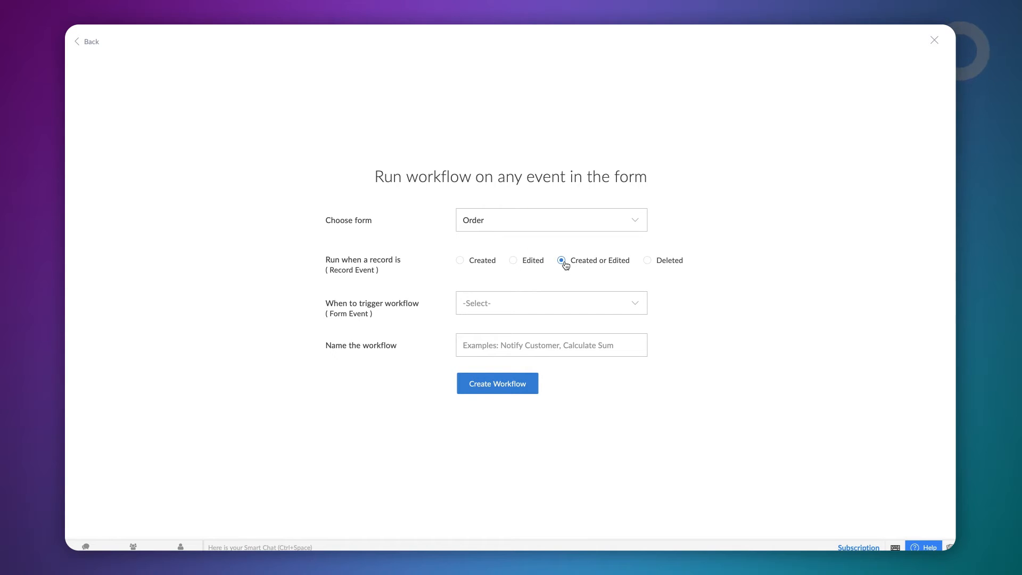
{"action": "left_click", "coordinate": [551, 303]}
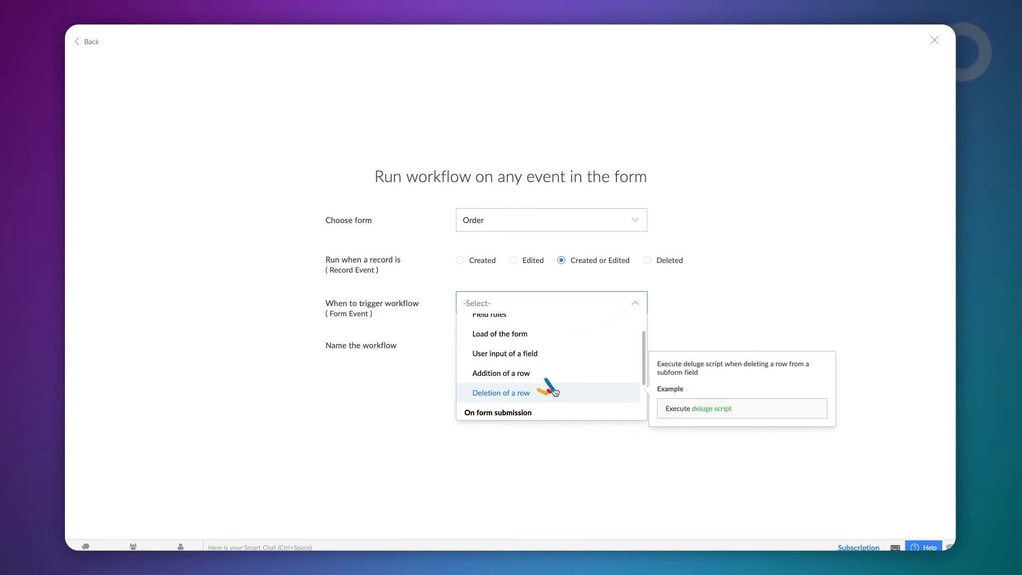
{"action": "left_click", "coordinate": [500, 393]}
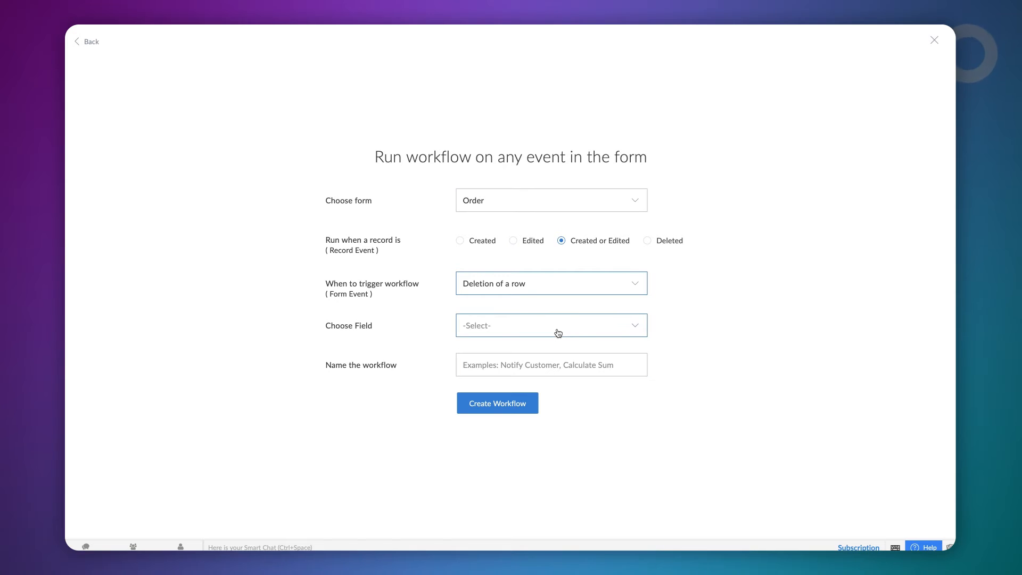
Step: Apply it to the Items subform and create it as 'Deletion of a row'
{"action": "left_click", "coordinate": [551, 326]}
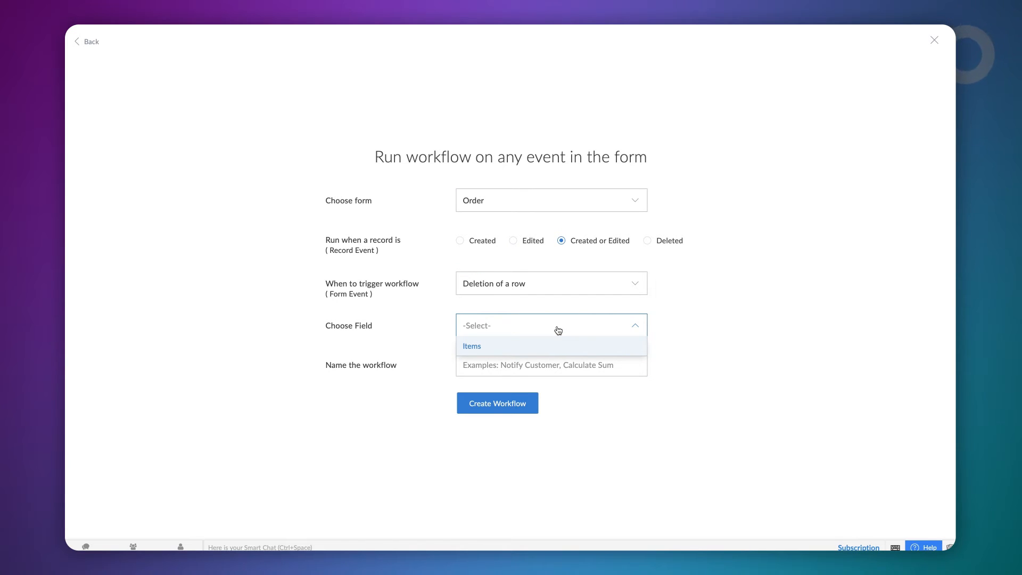
{"action": "left_click", "coordinate": [472, 346]}
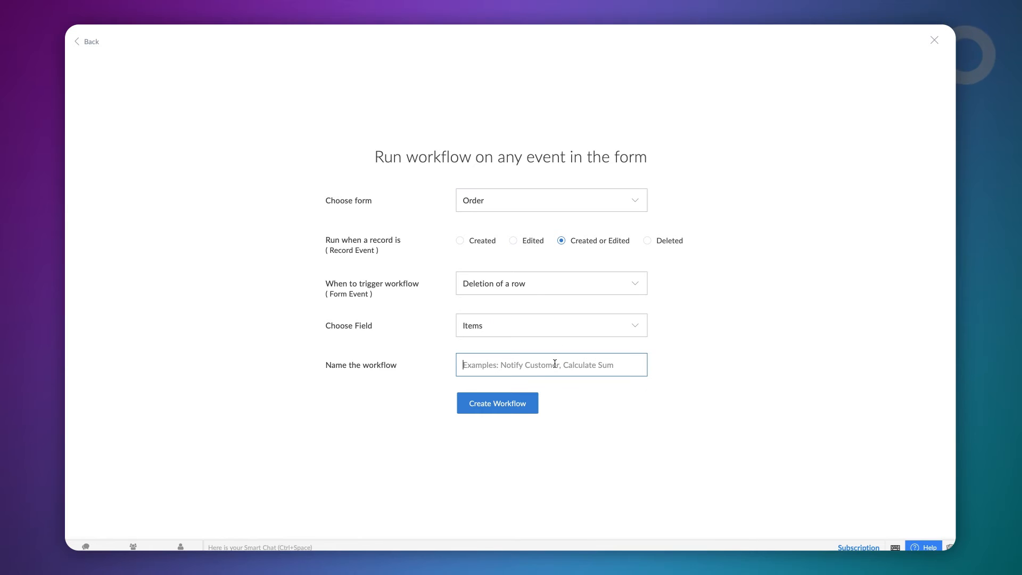
{"action": "type", "text": "Deletion of a row"}
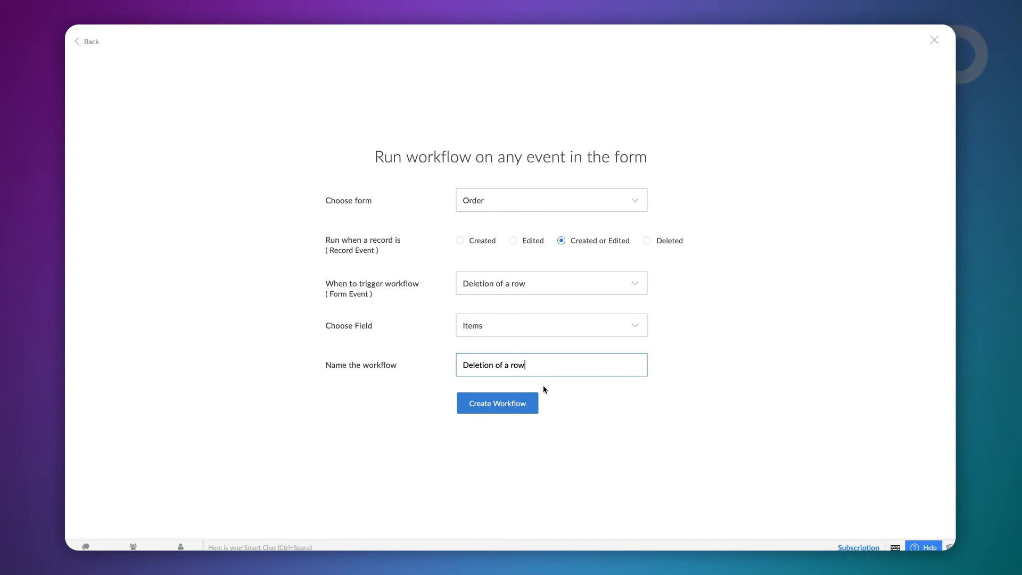
{"action": "left_click", "coordinate": [497, 402]}
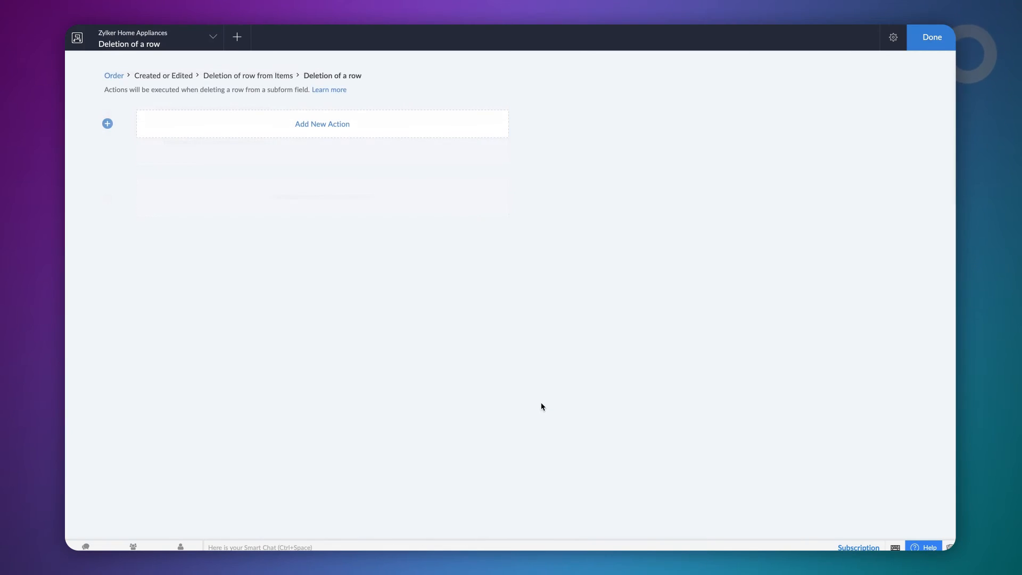
Step: Add a Deluge script with a for-each loop over the Items subform rows
{"action": "left_click", "coordinate": [322, 124]}
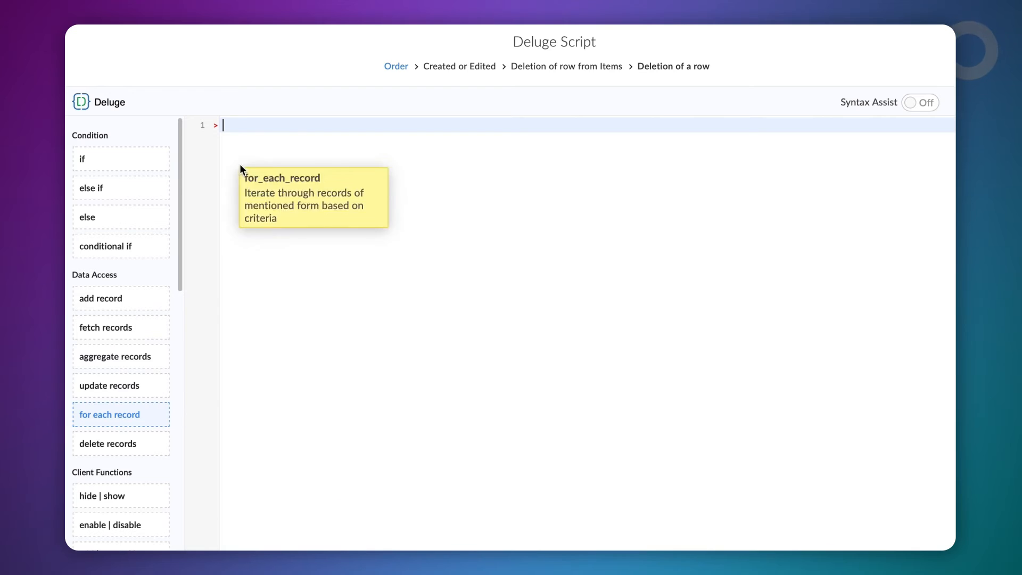
{"action": "left_click", "coordinate": [109, 415]}
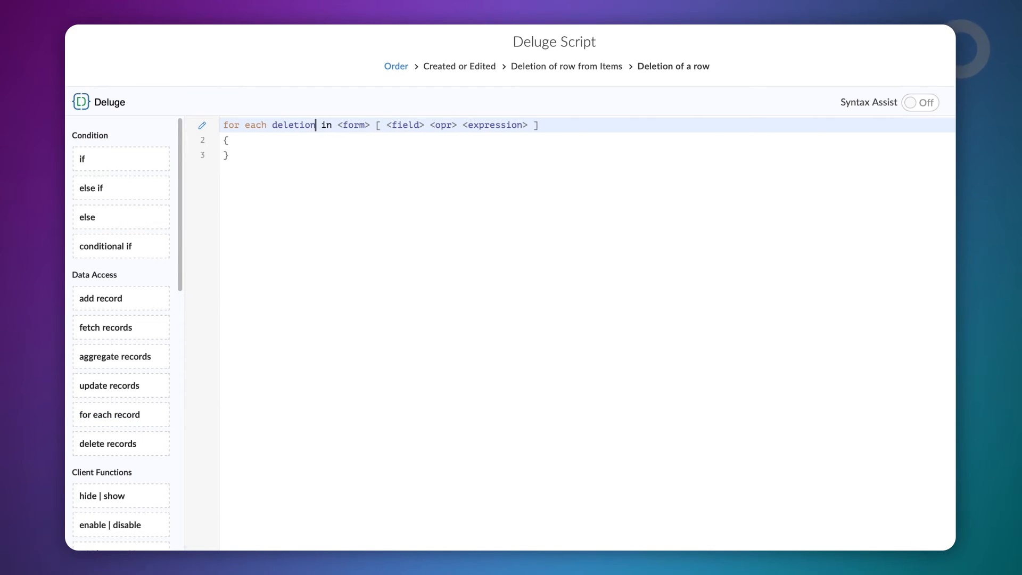
{"action": "left_click", "coordinate": [353, 126]}
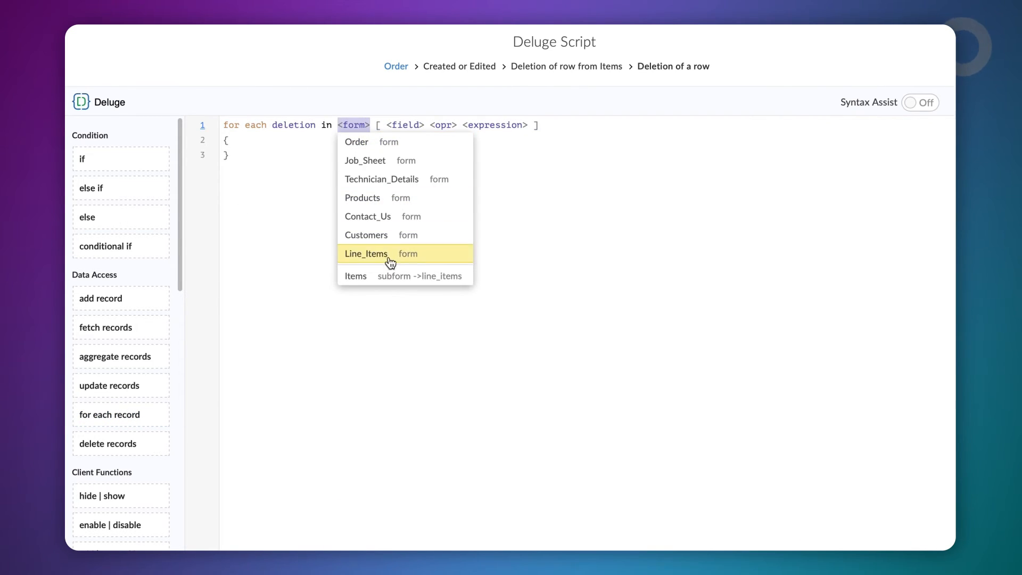
{"action": "left_click", "coordinate": [356, 276]}
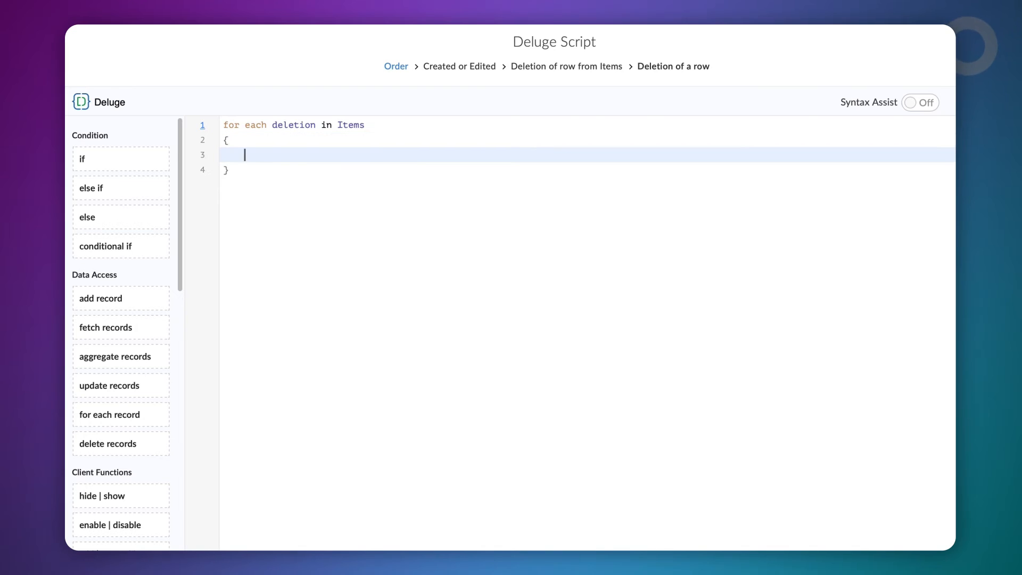
Step: Write newvalue = deletion.S_No - 1 and deletion.S_No = newvalue in the loop
{"action": "type", "text": "newvalue = deletion"}
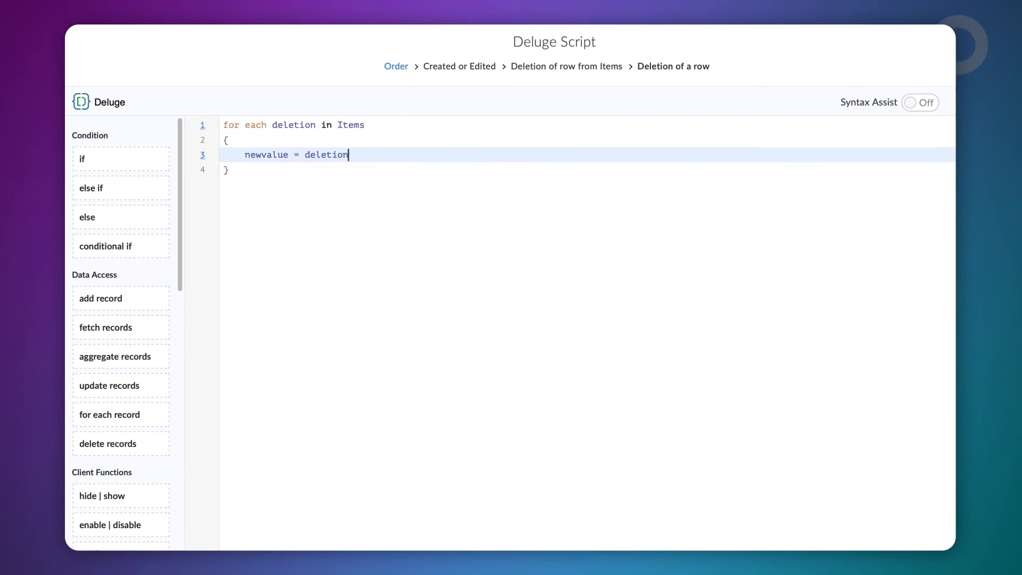
{"action": "type", "text": ".S_No - 1;"}
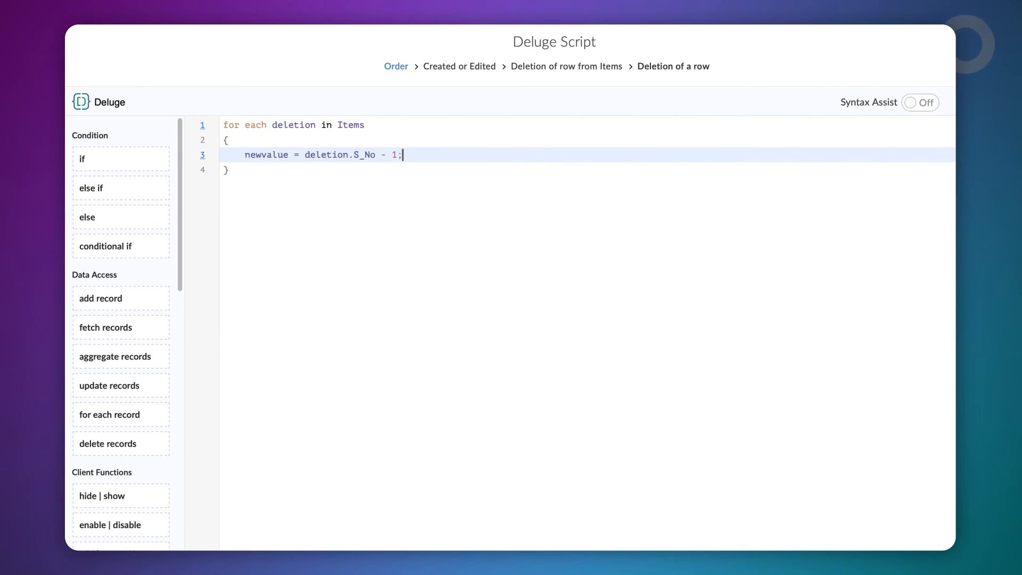
{"action": "type", "text": "deletion"}
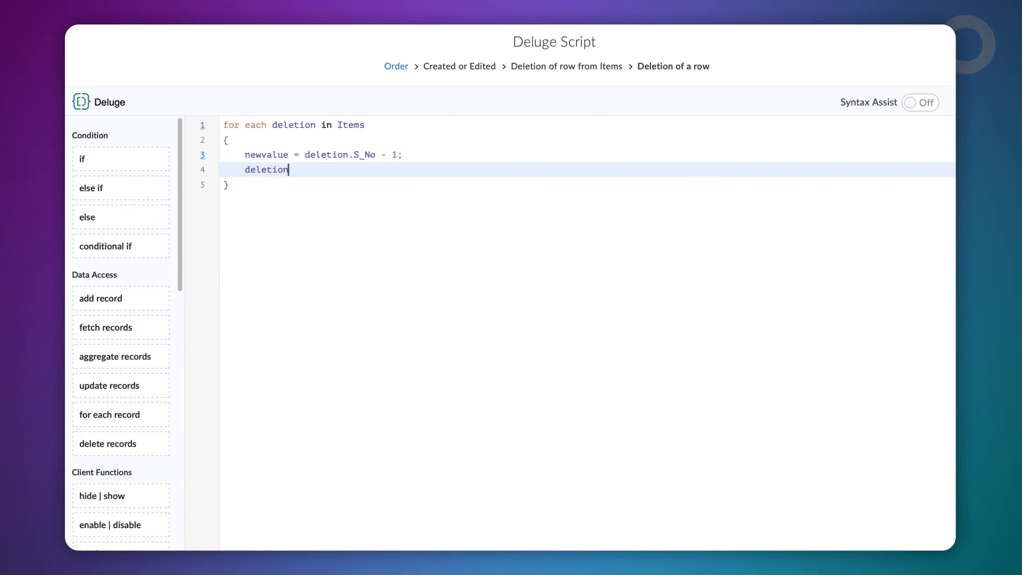
{"action": "type", "text": ".S_No = newvalue;"}
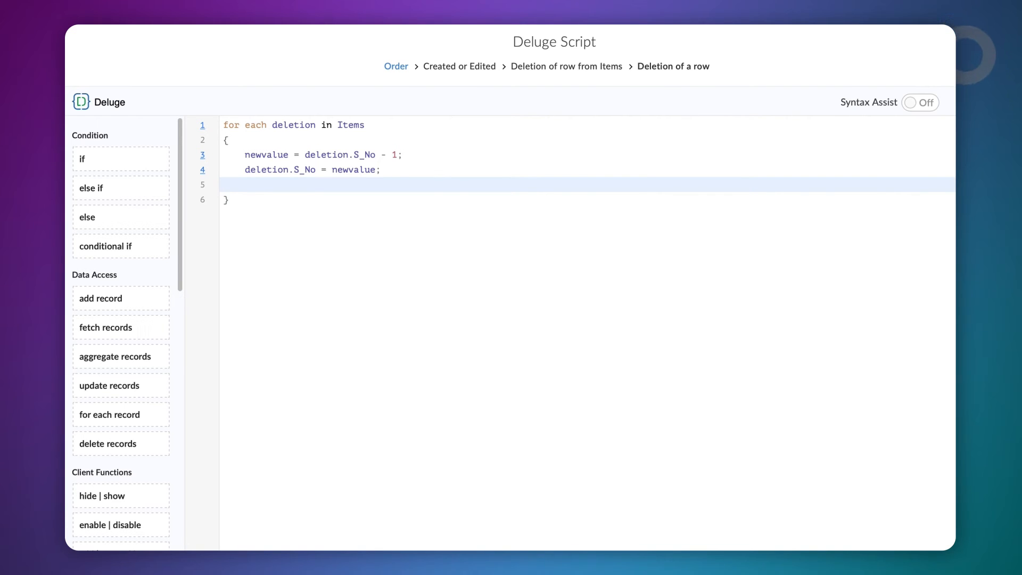
{"action": "mouse_move", "coordinate": [149, 158]}
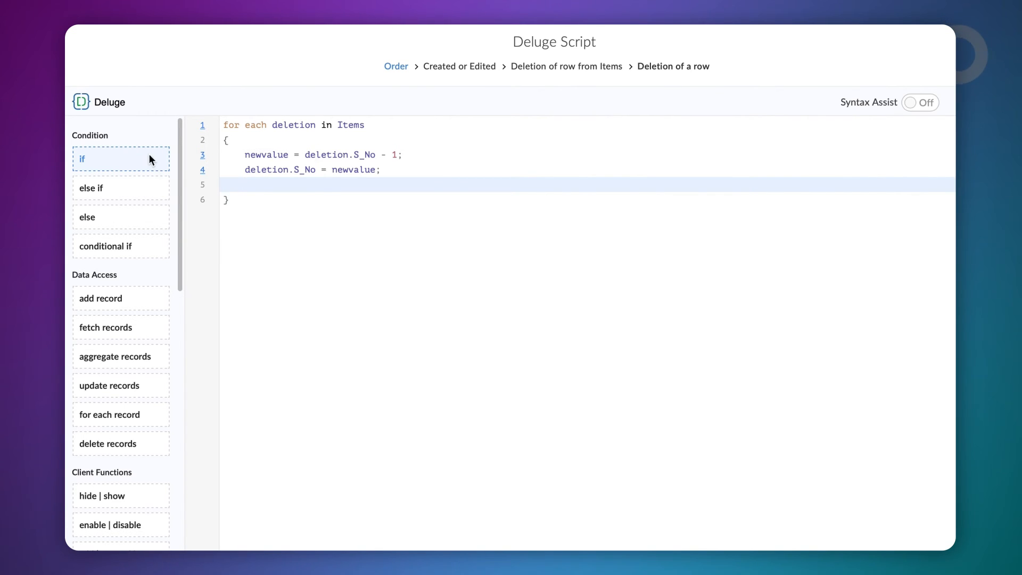
Step: Insert an if block comparing deletion.S_No less than row.S_No
{"action": "left_click", "coordinate": [83, 159]}
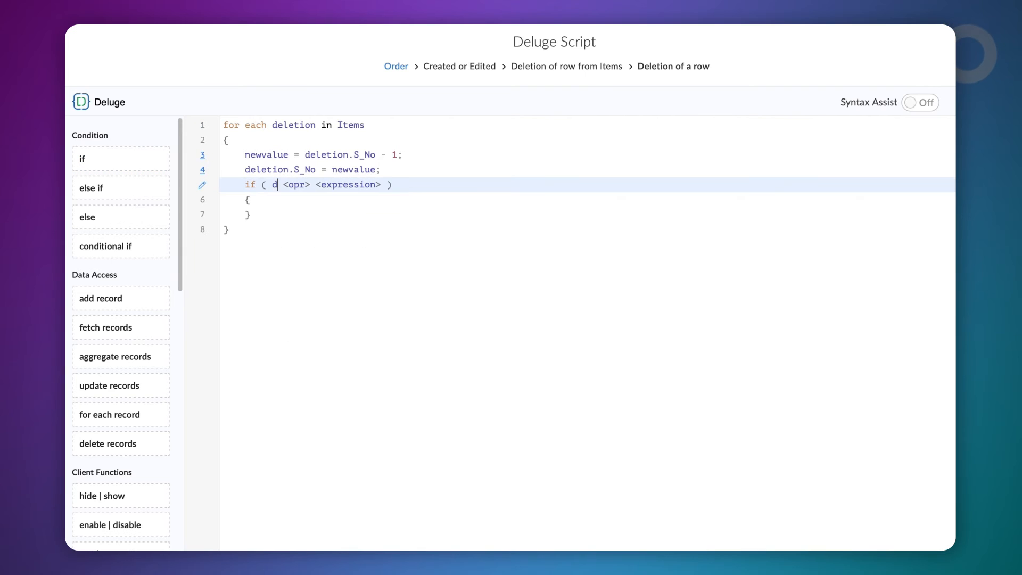
{"action": "type", "text": "eletion.S_No"}
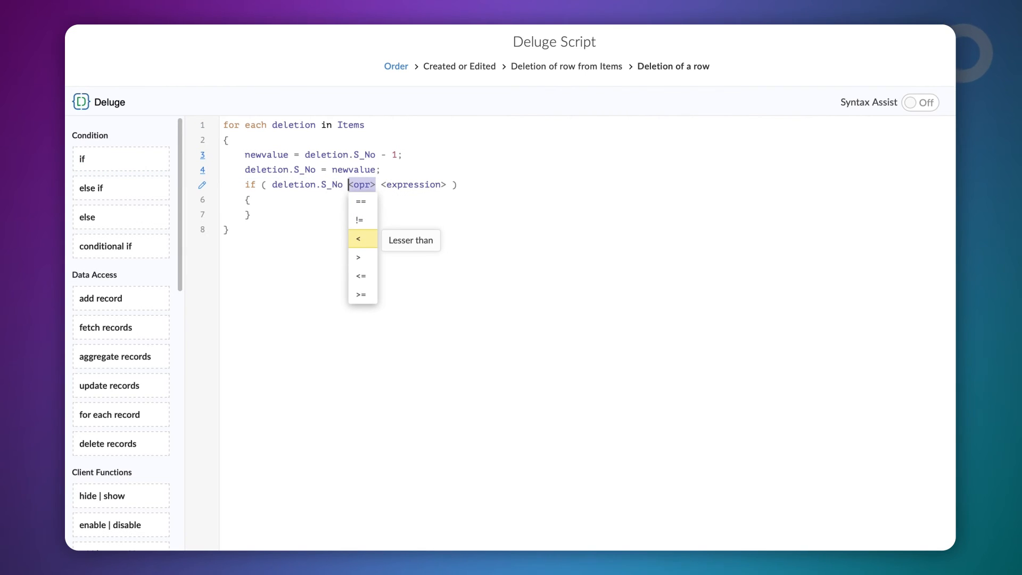
{"action": "left_click", "coordinate": [357, 239]}
{"action": "type", "text": " row.S_N"}
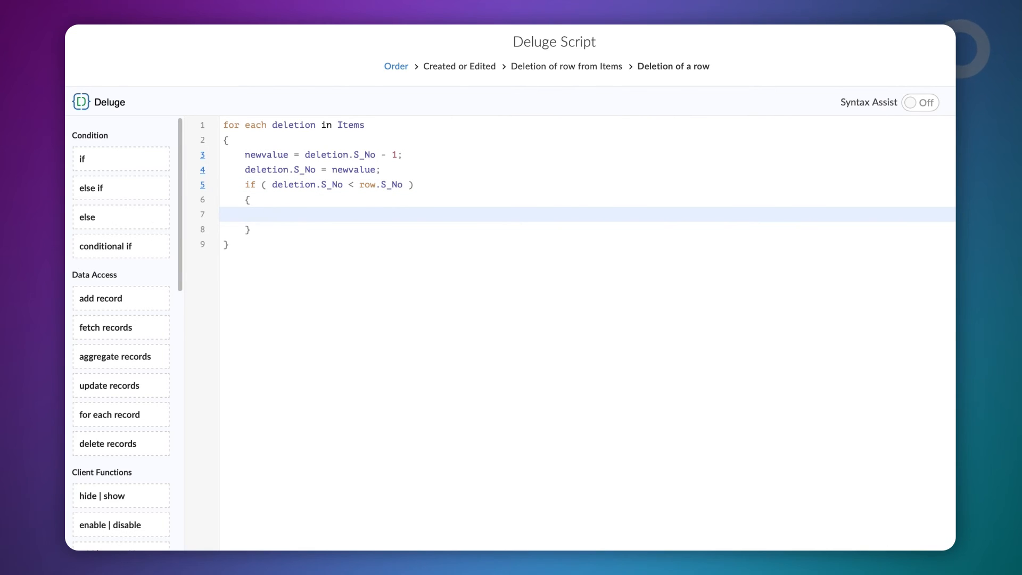
{"action": "left_click", "coordinate": [266, 216]}
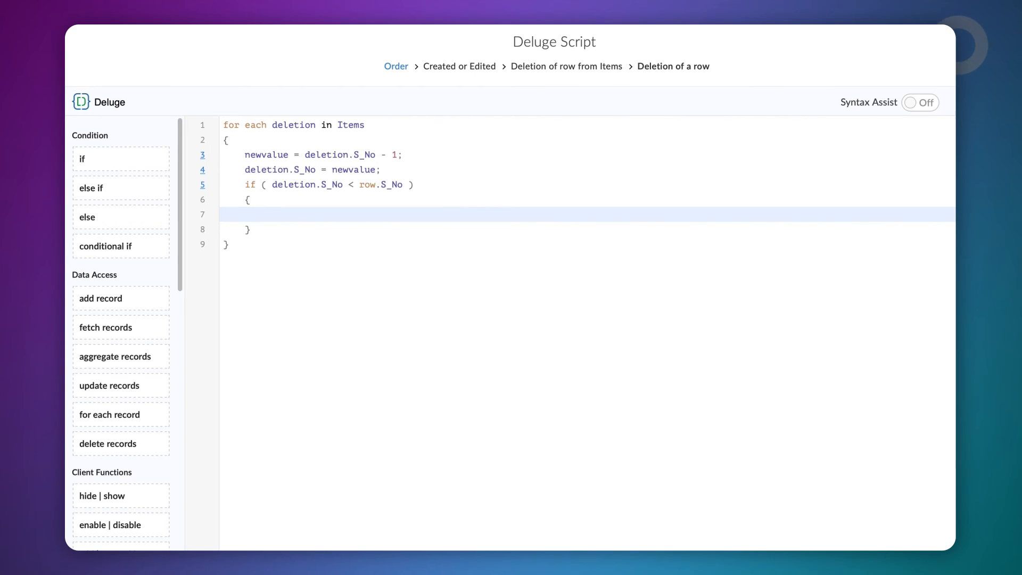
{"action": "left_click", "coordinate": [267, 215]}
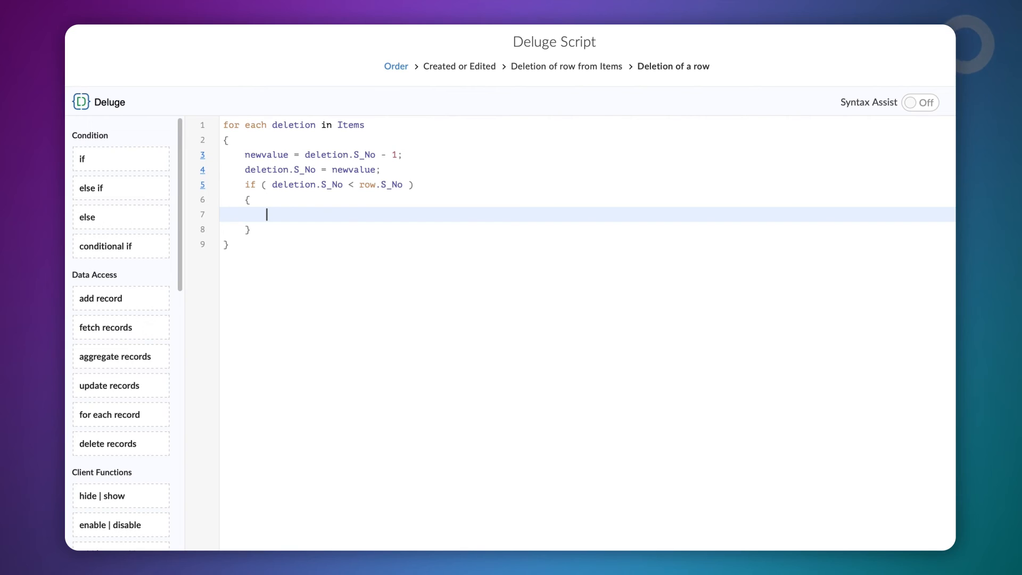
Step: Inside it set newvalue = newvalue + 1 and deletion.S_No = newvalue, then save the script
{"action": "type", "text": "newvalue ="}
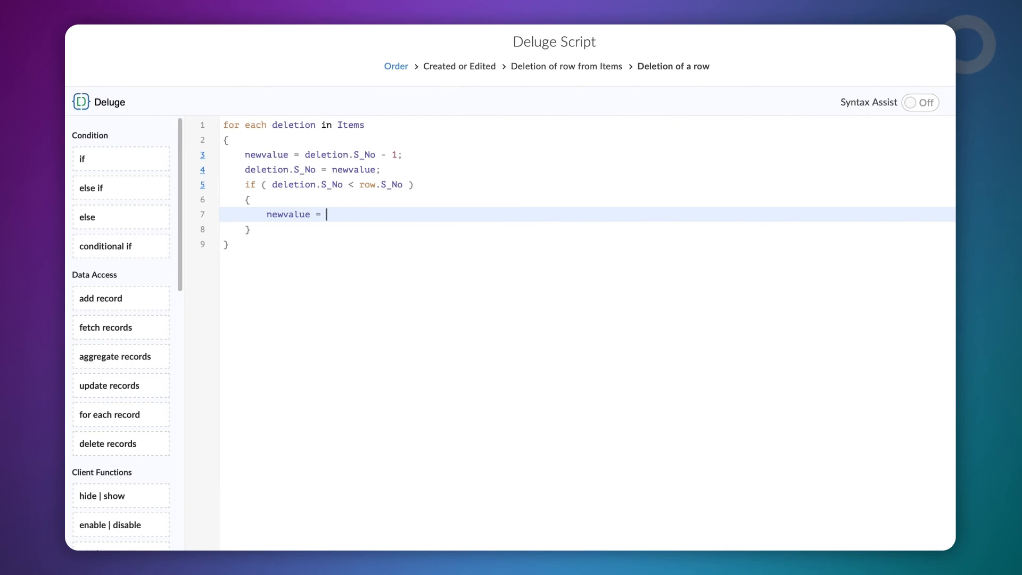
{"action": "type", "text": "newvalue + 1;"}
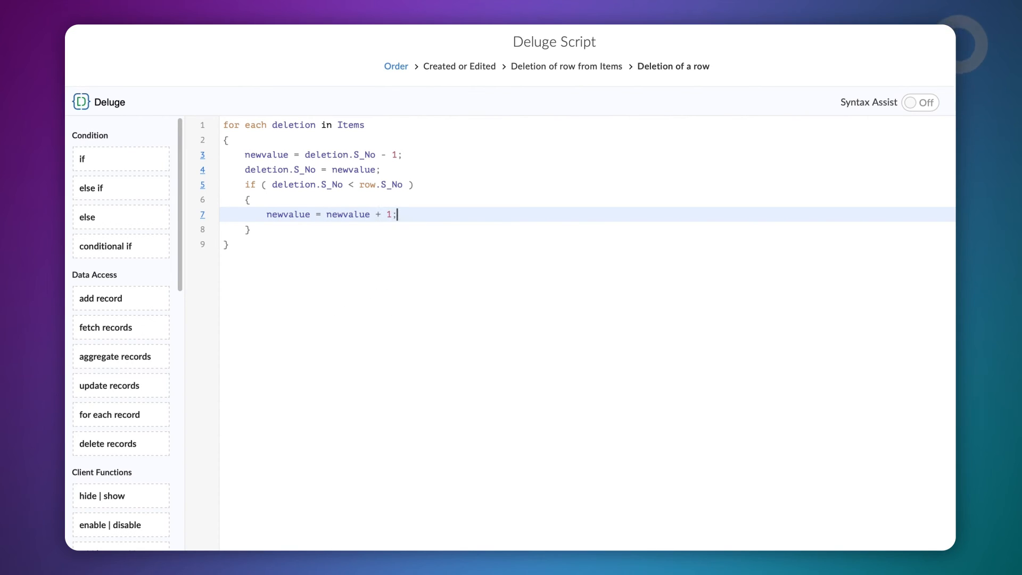
{"action": "type", "text": "deletion.S_No ="}
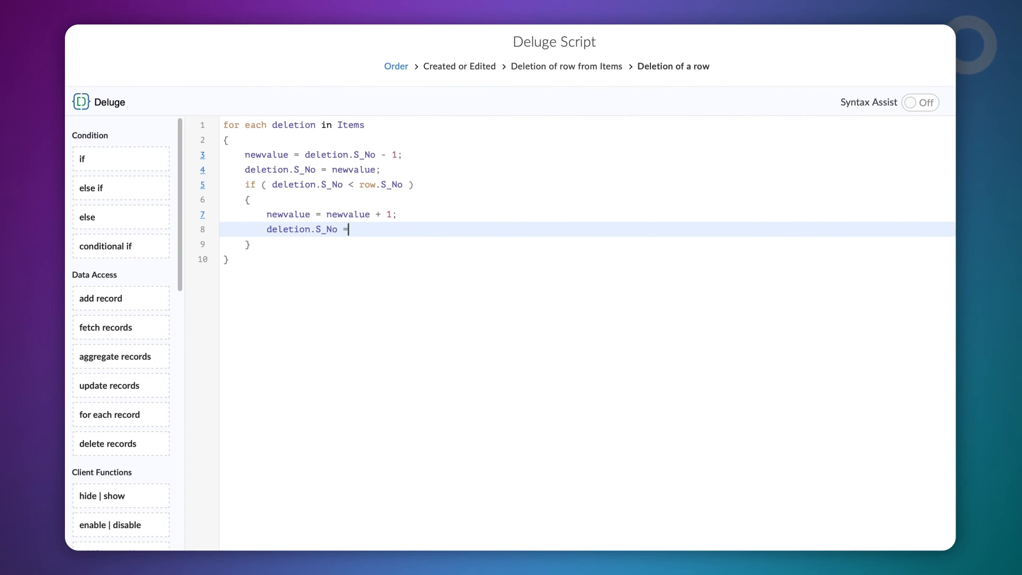
{"action": "type", "text": "newvalue;"}
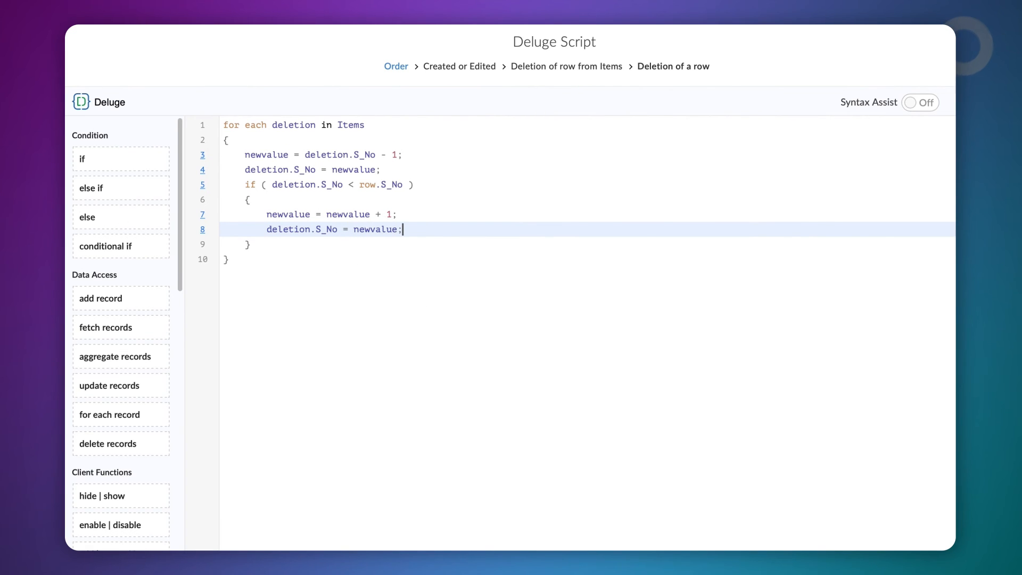
{"action": "left_click", "coordinate": [850, 530]}
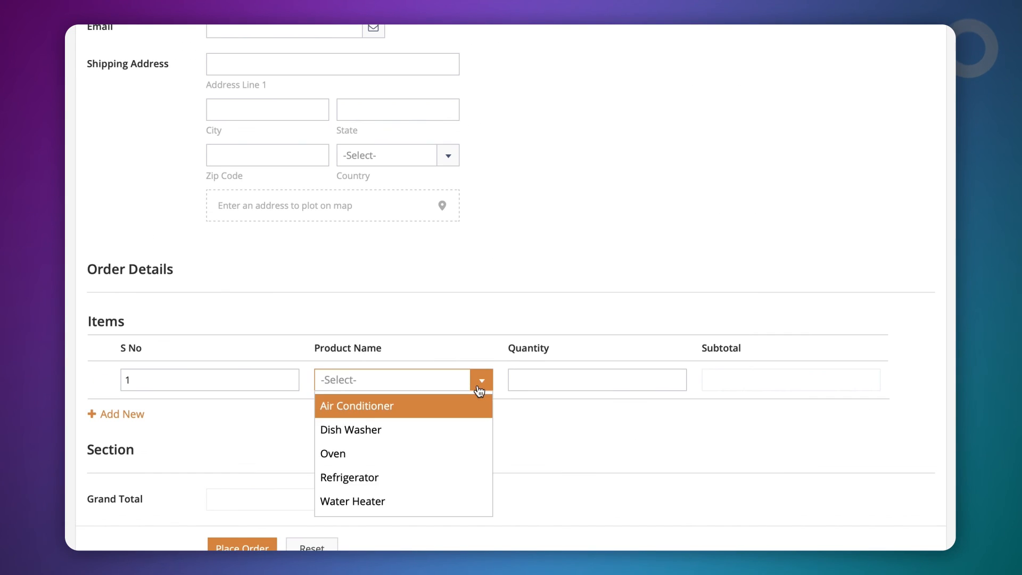
Step: Add four product rows starting with Air Conditioner, then delete the Dish Washer row
{"action": "left_click", "coordinate": [355, 406]}
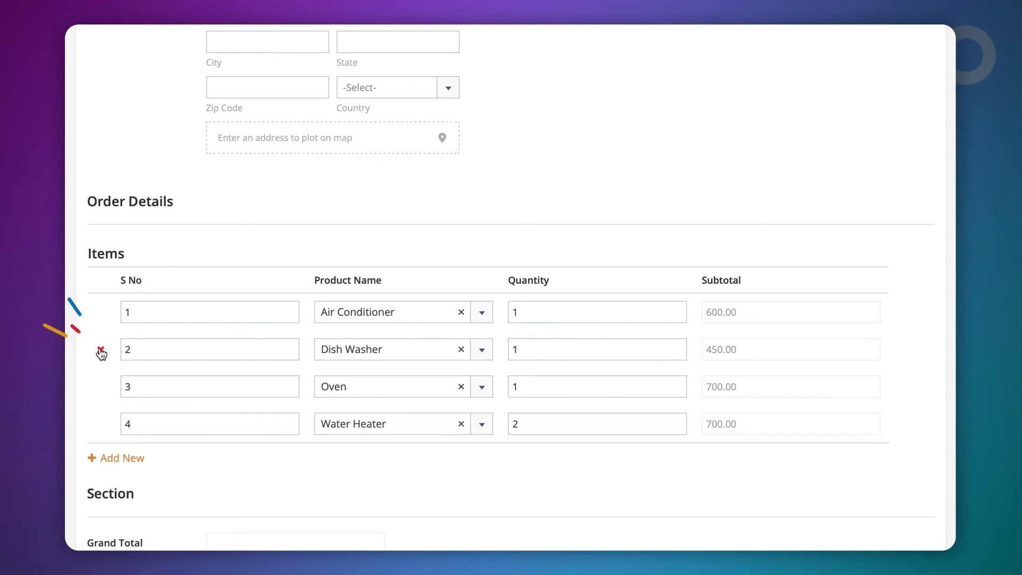
{"action": "left_click", "coordinate": [101, 351]}
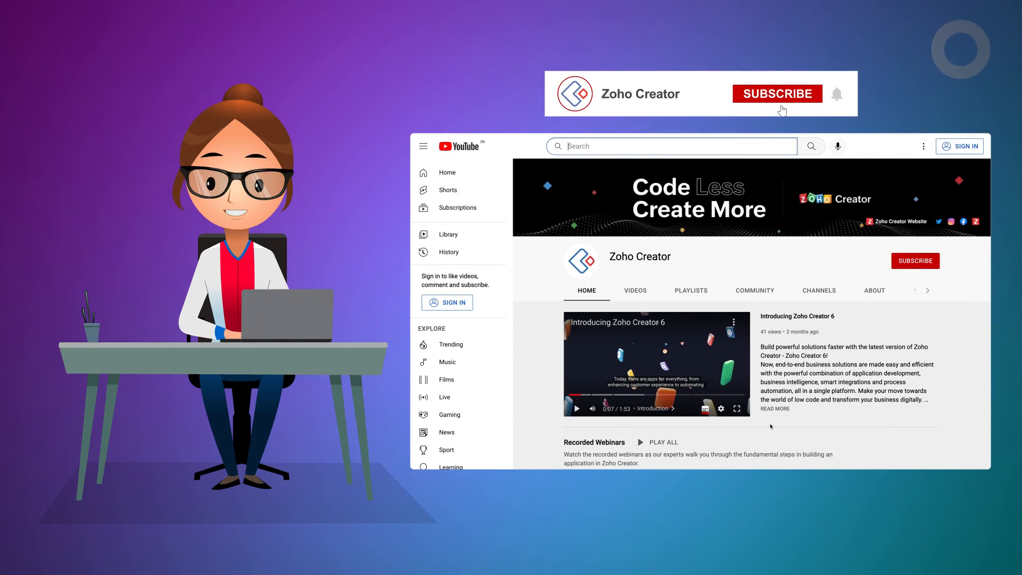
Step: Subscribe to the Zoho Creator YouTube channel
{"action": "left_click", "coordinate": [777, 93]}
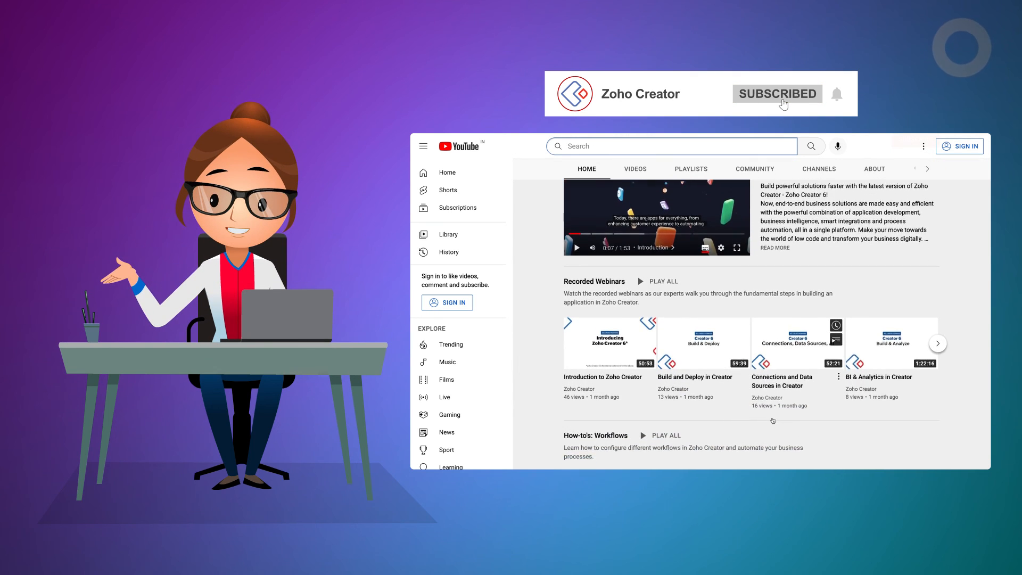